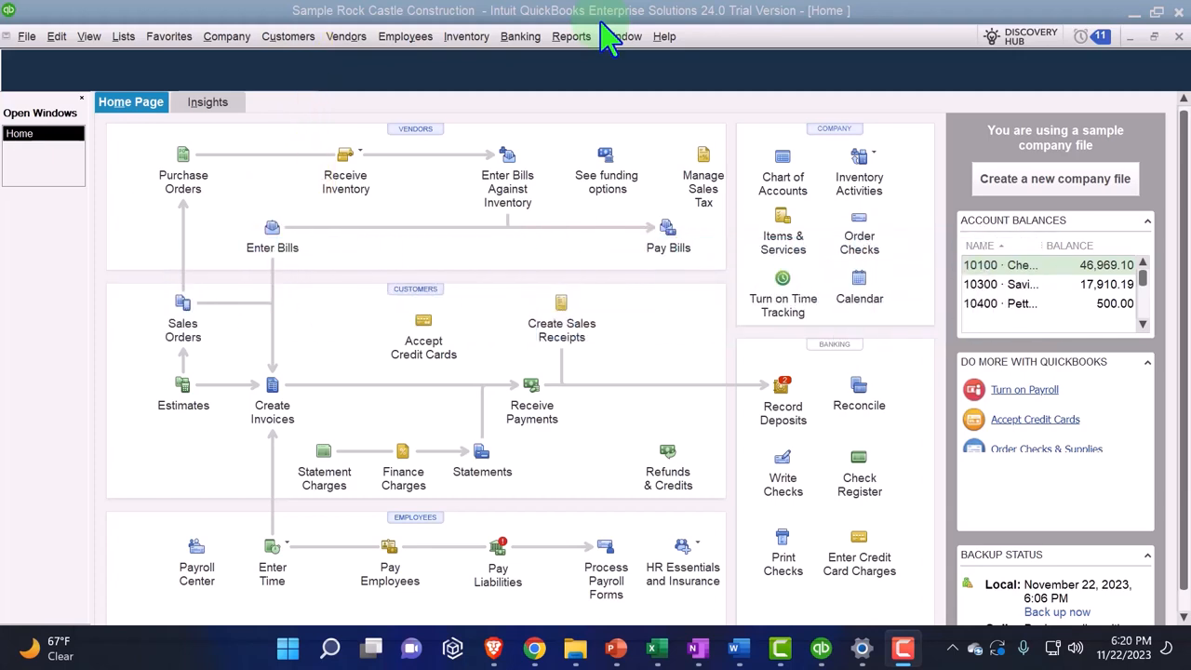
Run the Standard Balance Sheet report as of 12/31/2027.
click(88, 37)
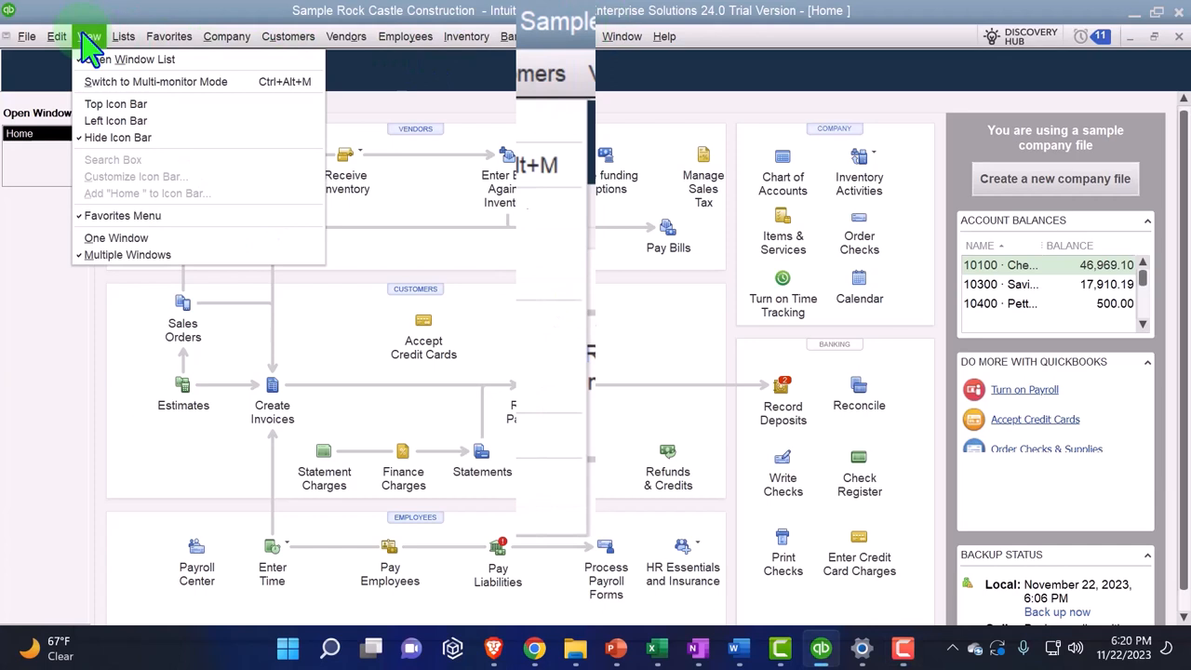
mouse_move(167, 277)
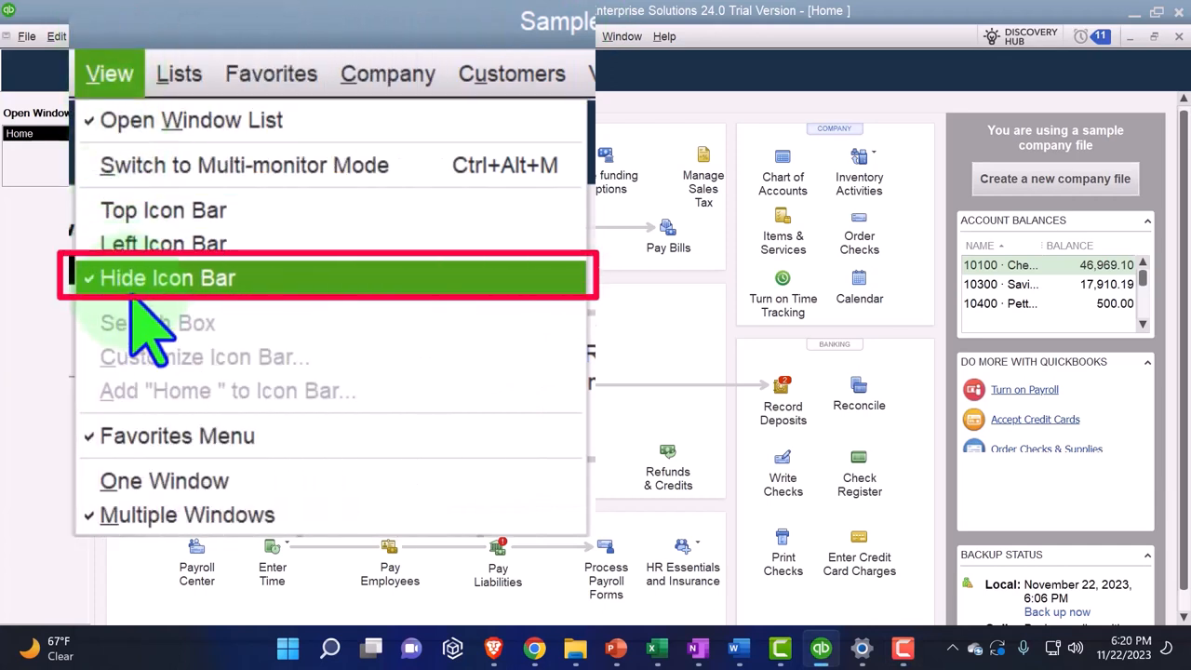
mouse_move(191, 119)
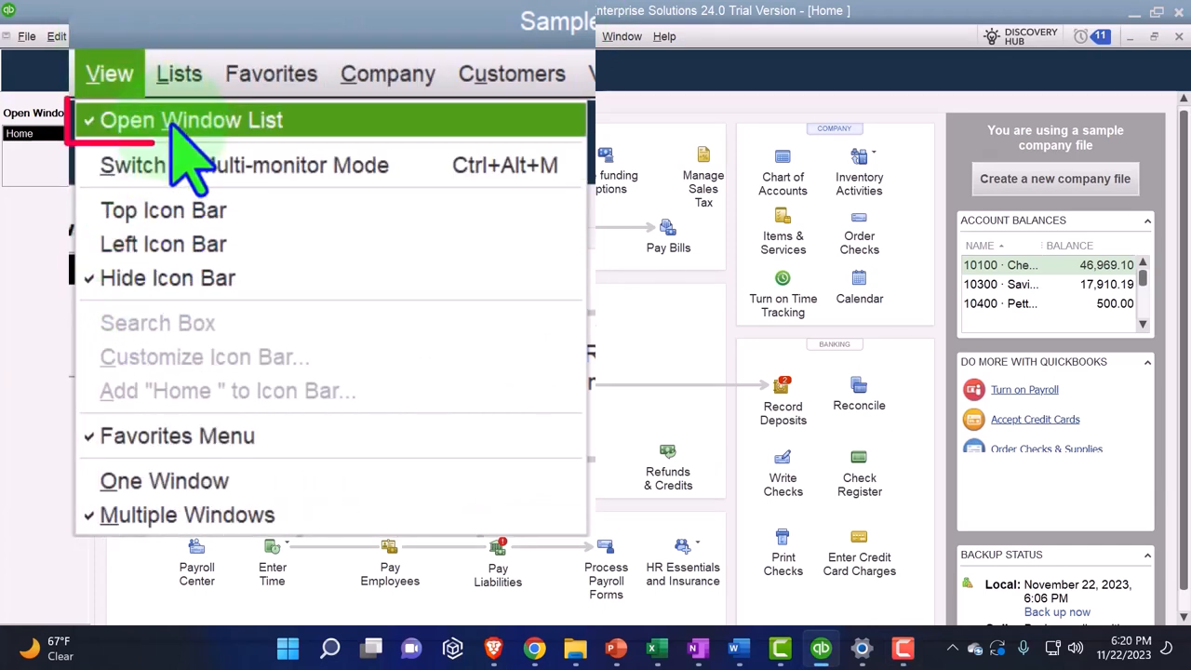
click(190, 119)
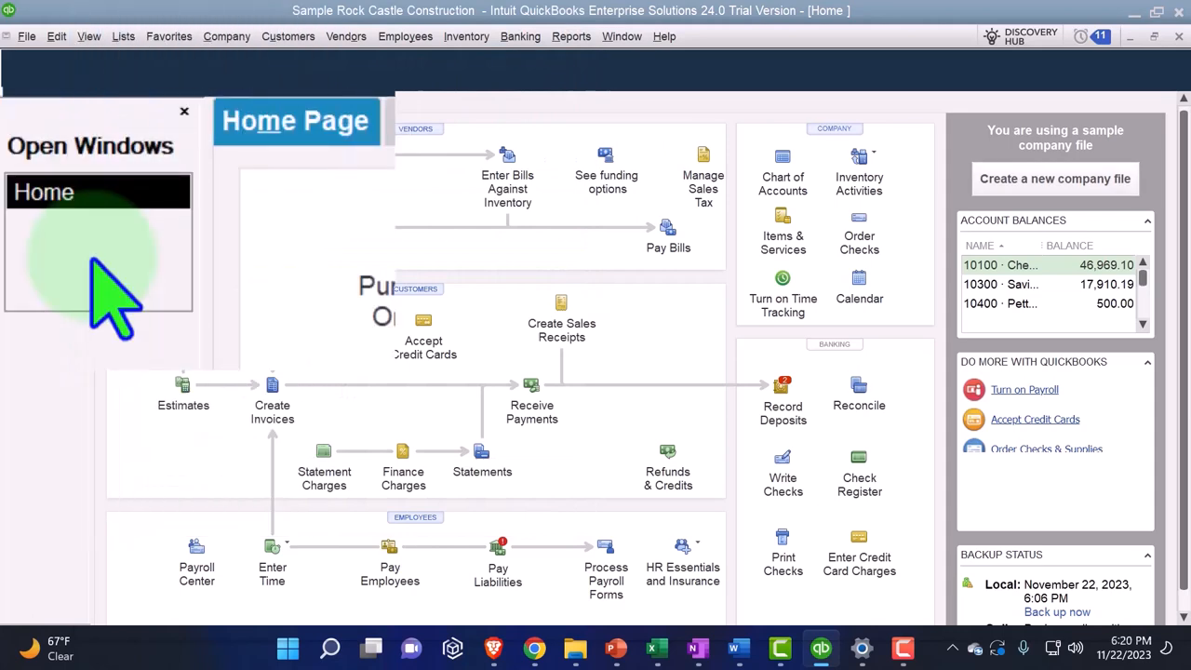
click(226, 36)
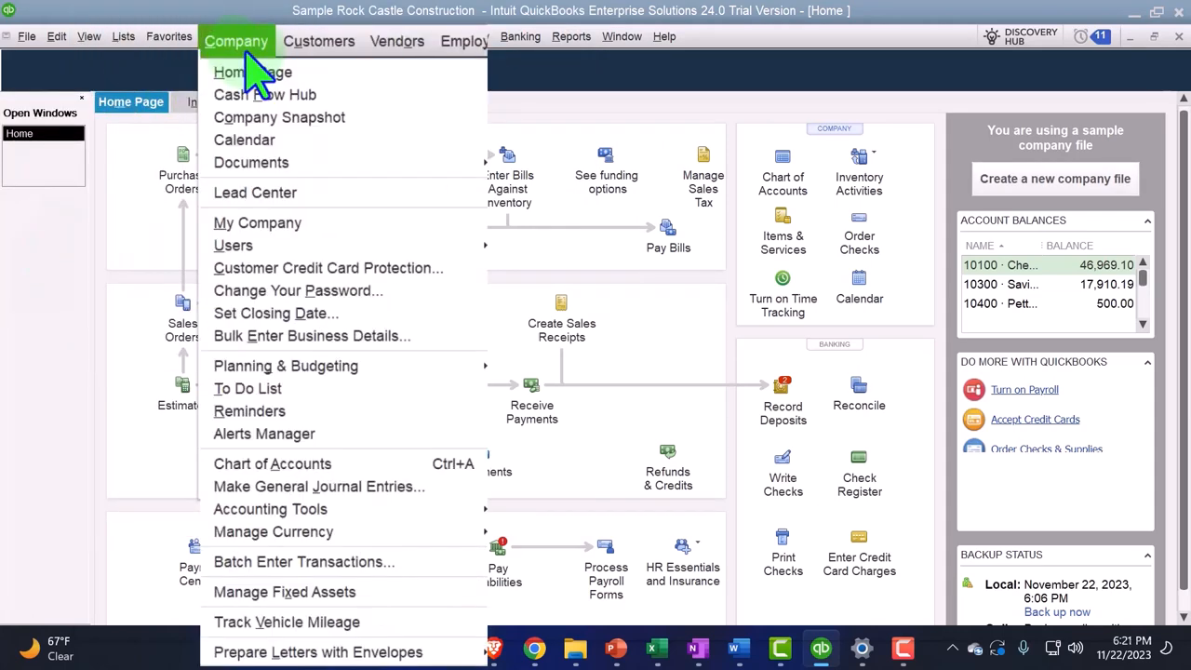
mouse_move(252, 72)
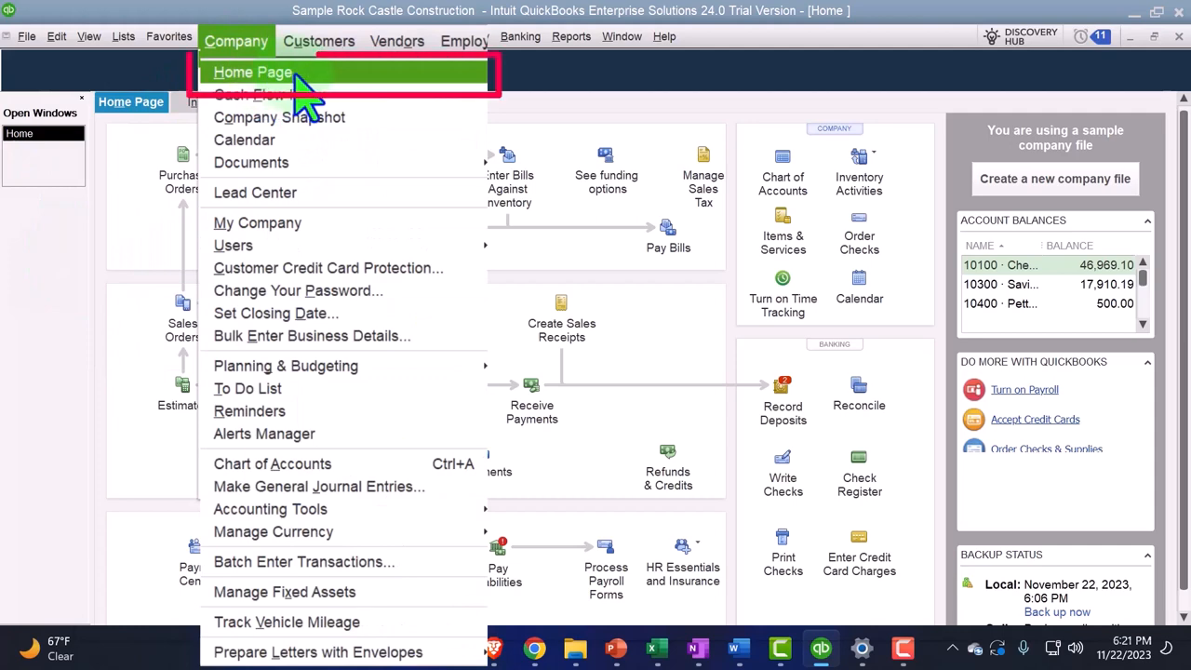
click(466, 37)
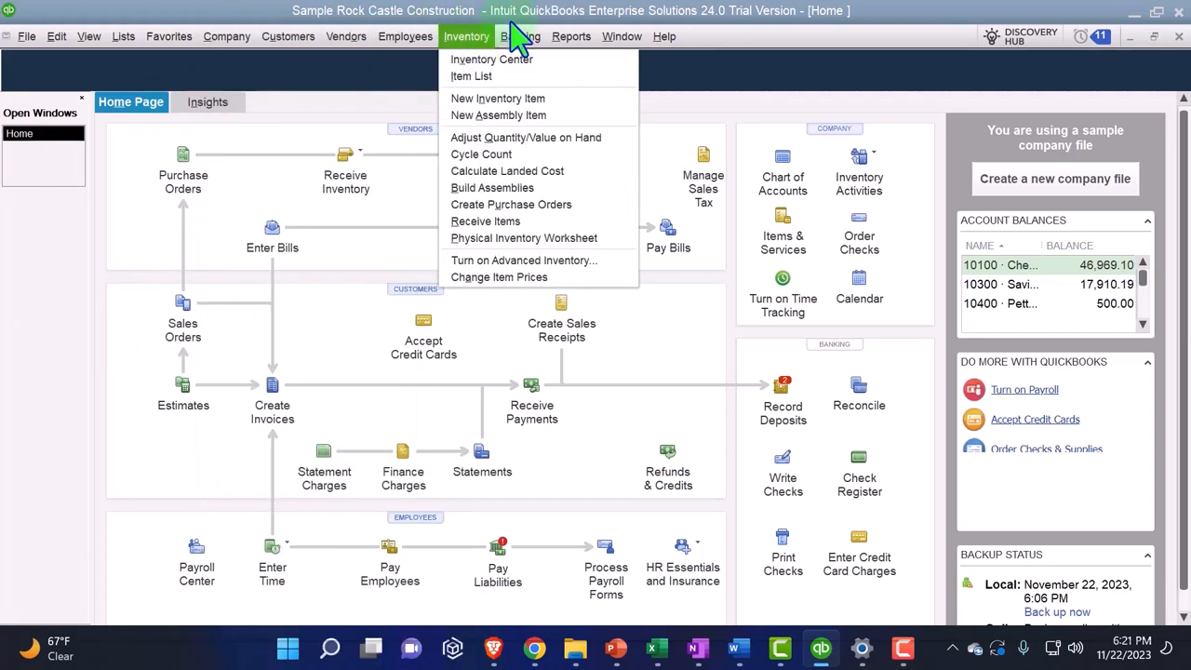
click(571, 36)
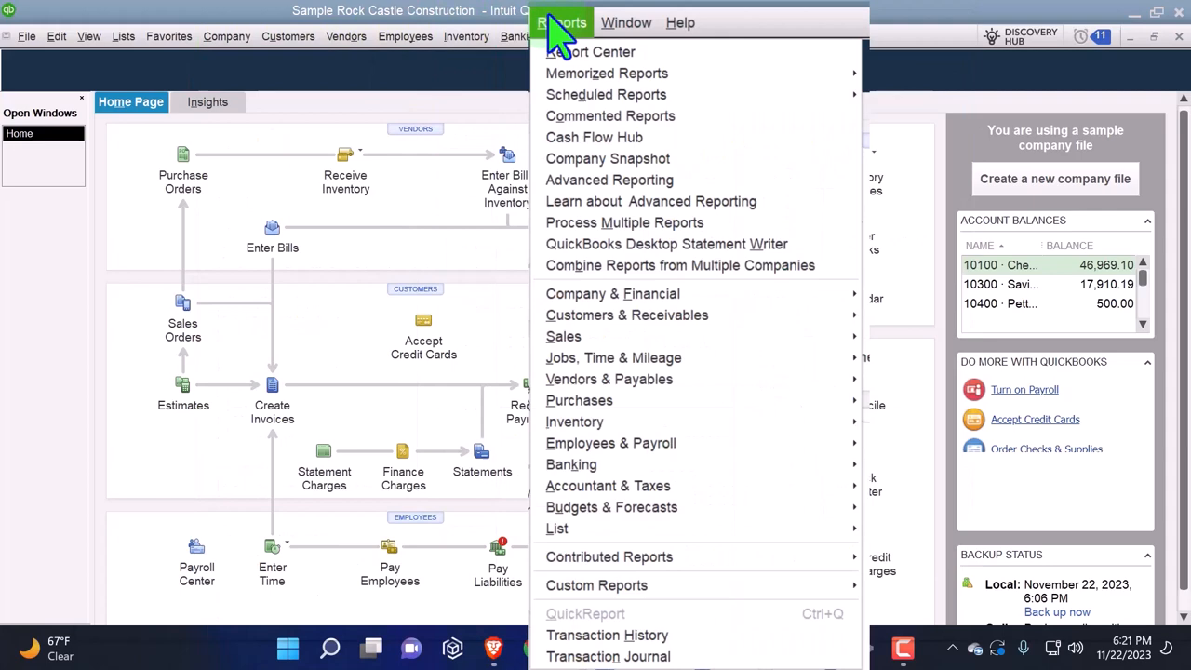
mouse_move(612, 293)
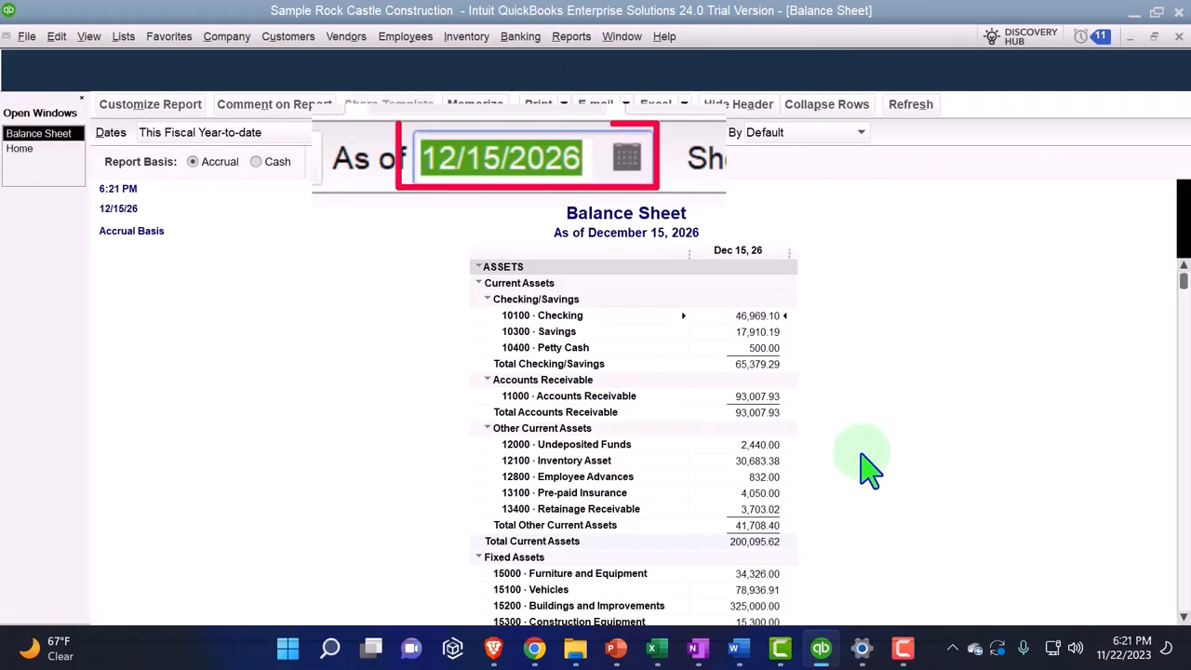
text(123)
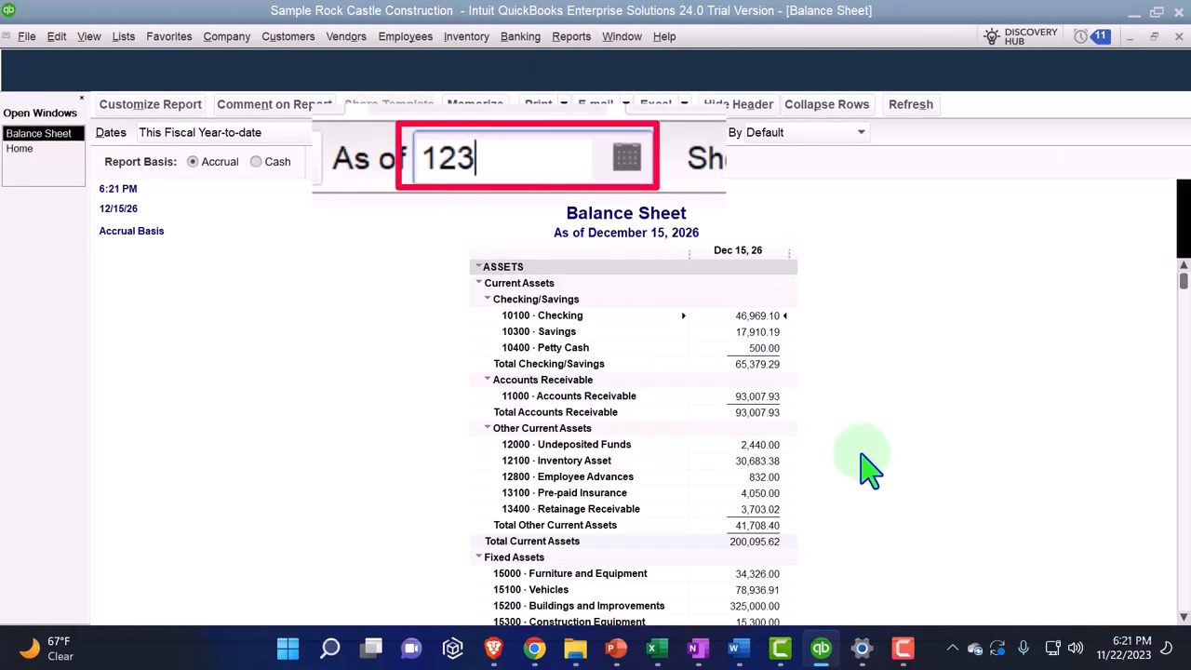
text(12/31/2027)
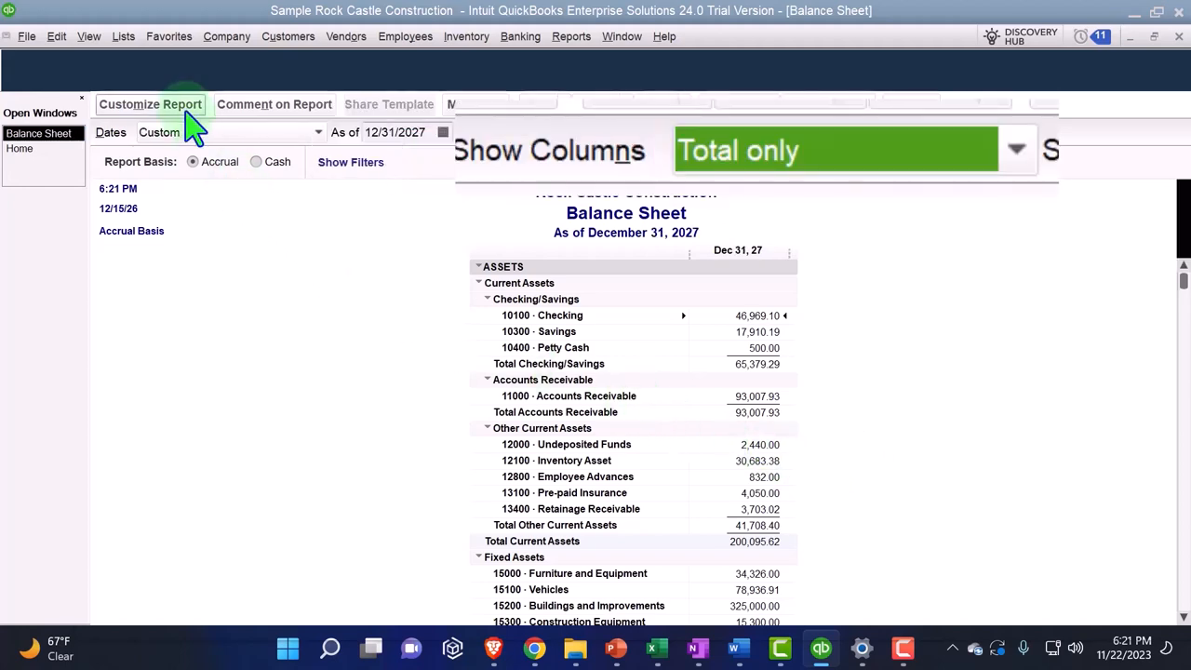
Change the Balance Sheet report fonts to bold Arial 14.
click(150, 104)
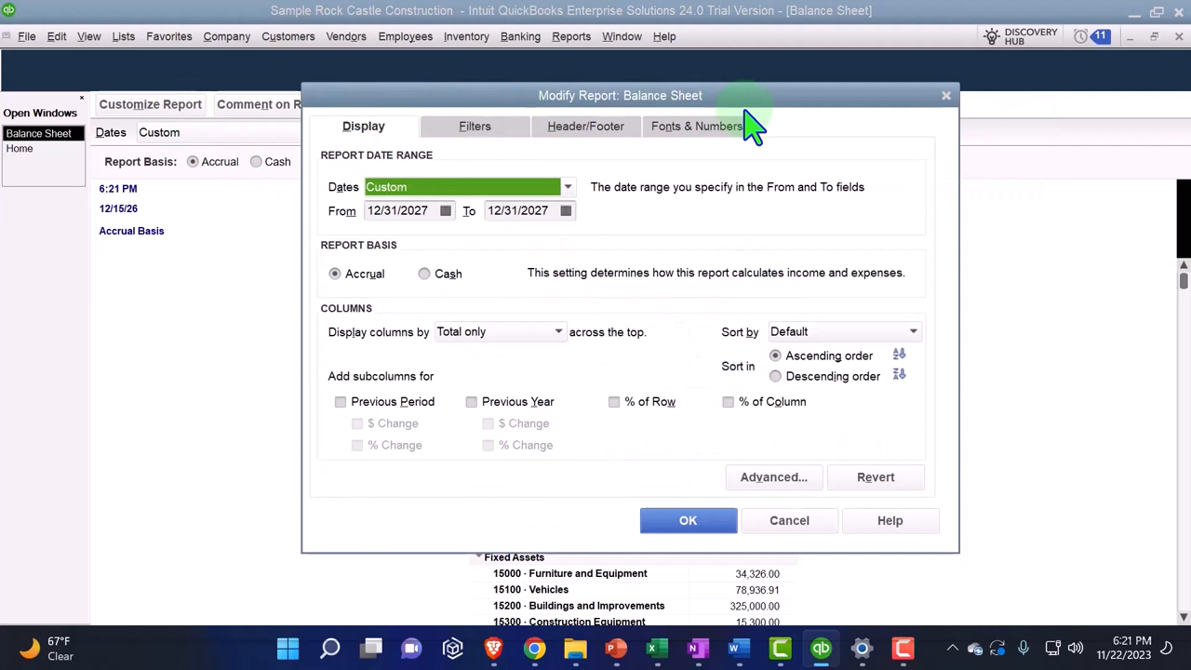
click(696, 126)
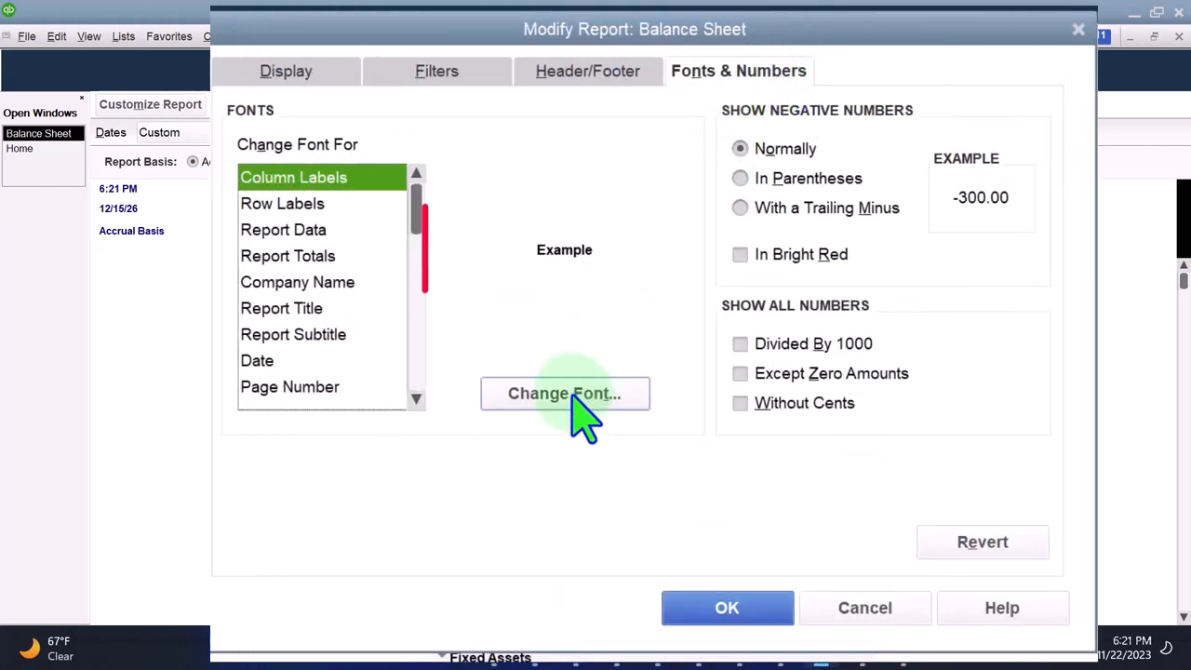
click(564, 392)
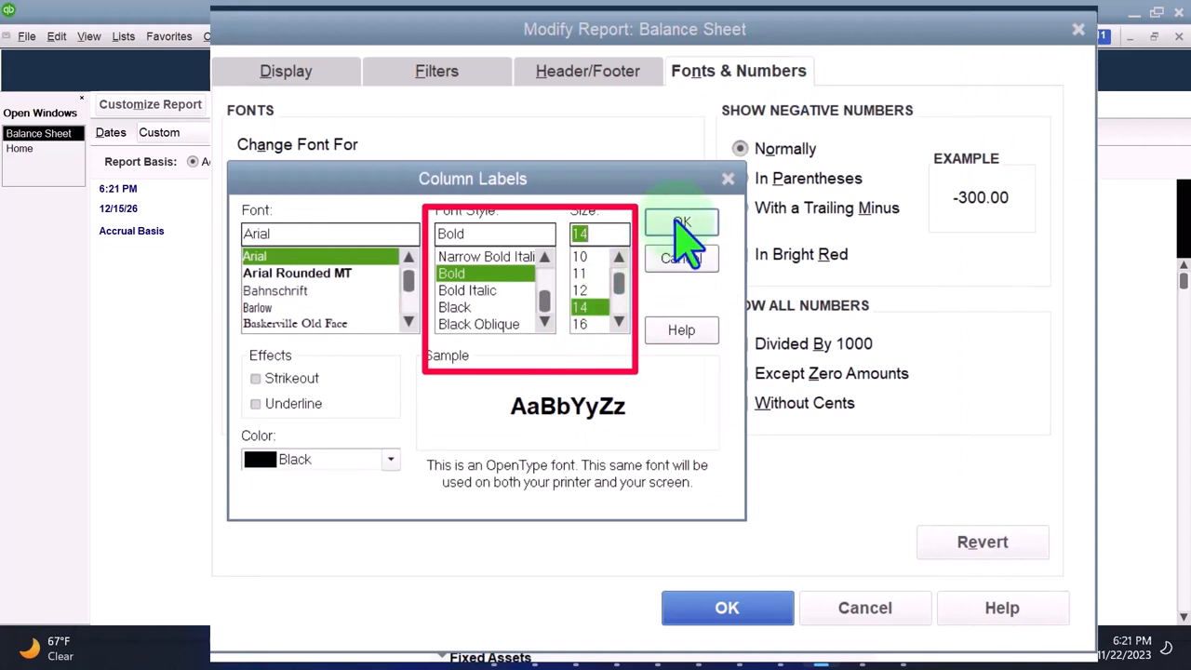
click(681, 228)
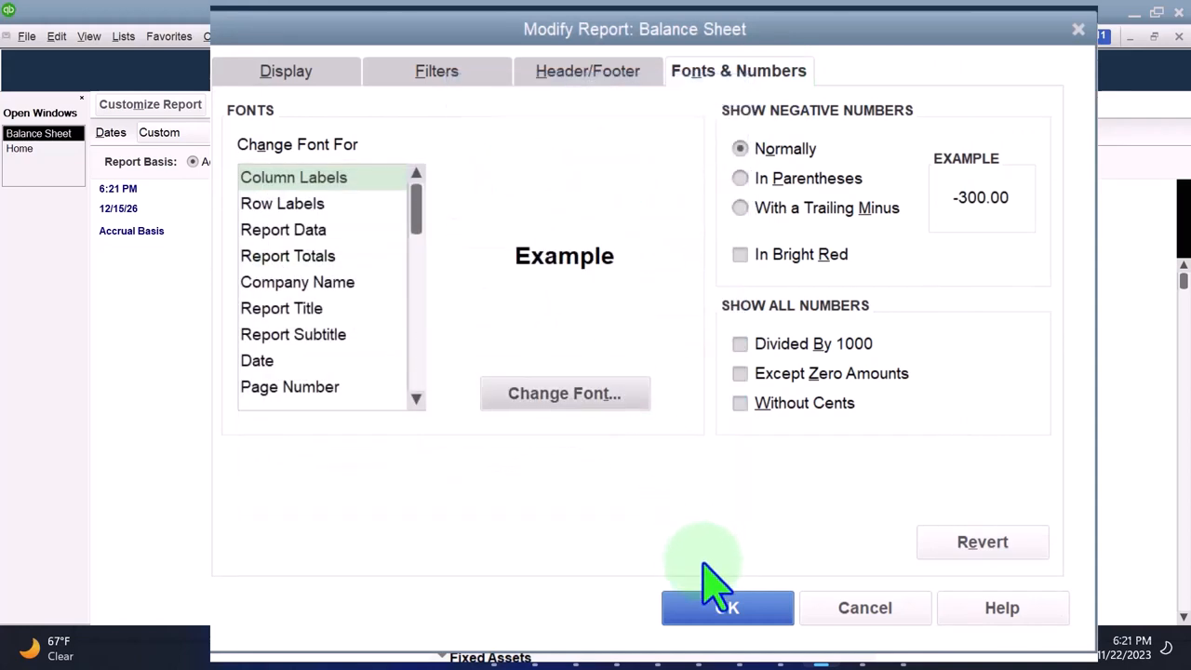
click(726, 608)
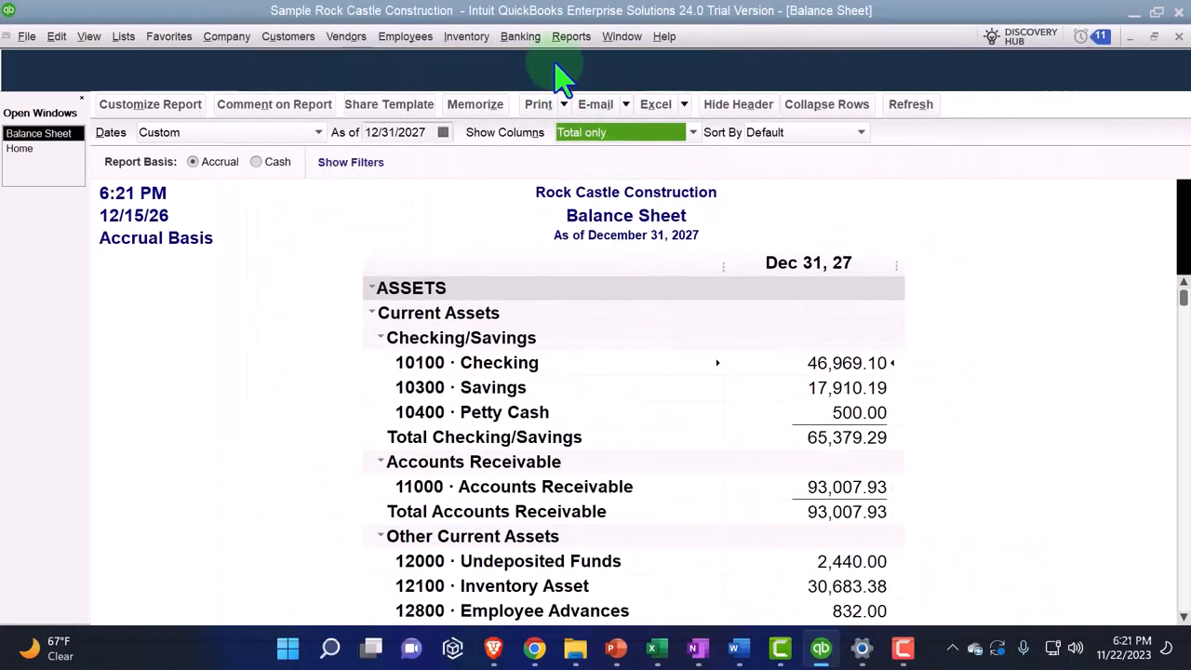
click(571, 36)
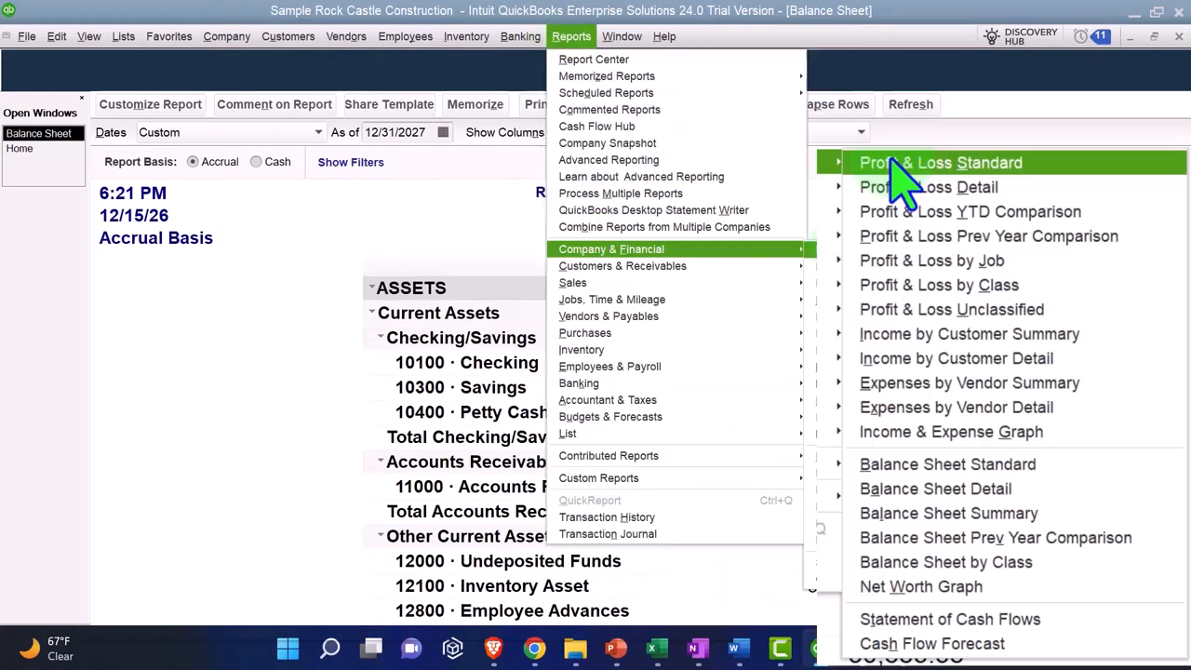
Run the Profit & Loss Standard report for 2027 and enlarge its fonts to bold.
click(939, 162)
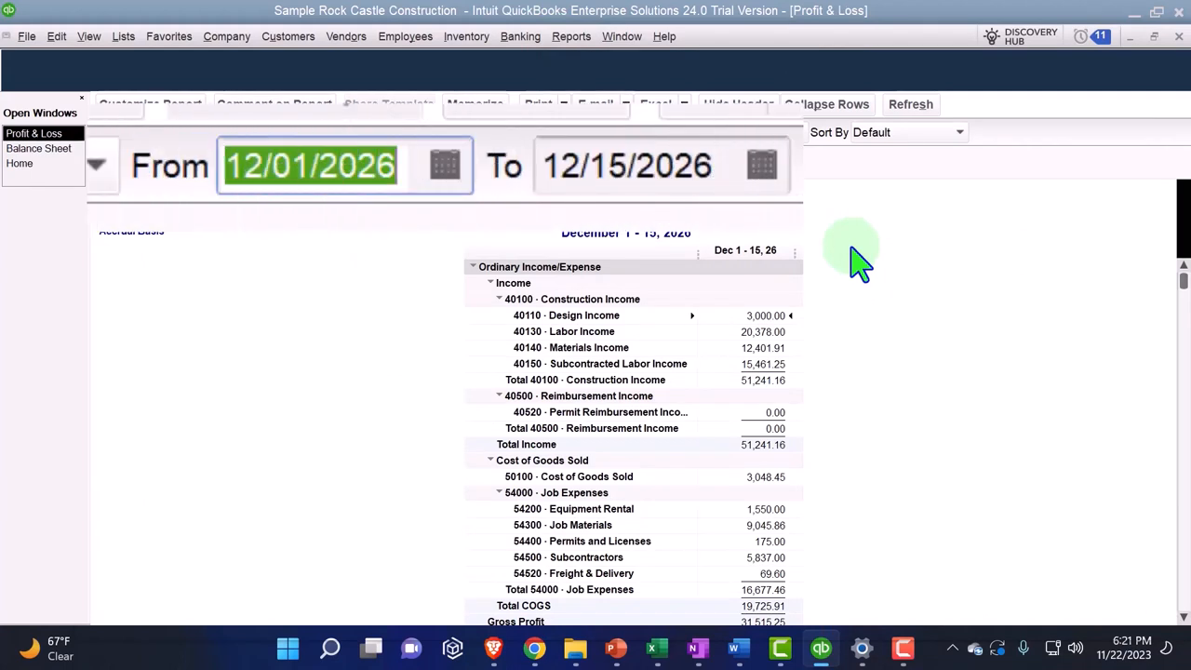
text(01012)
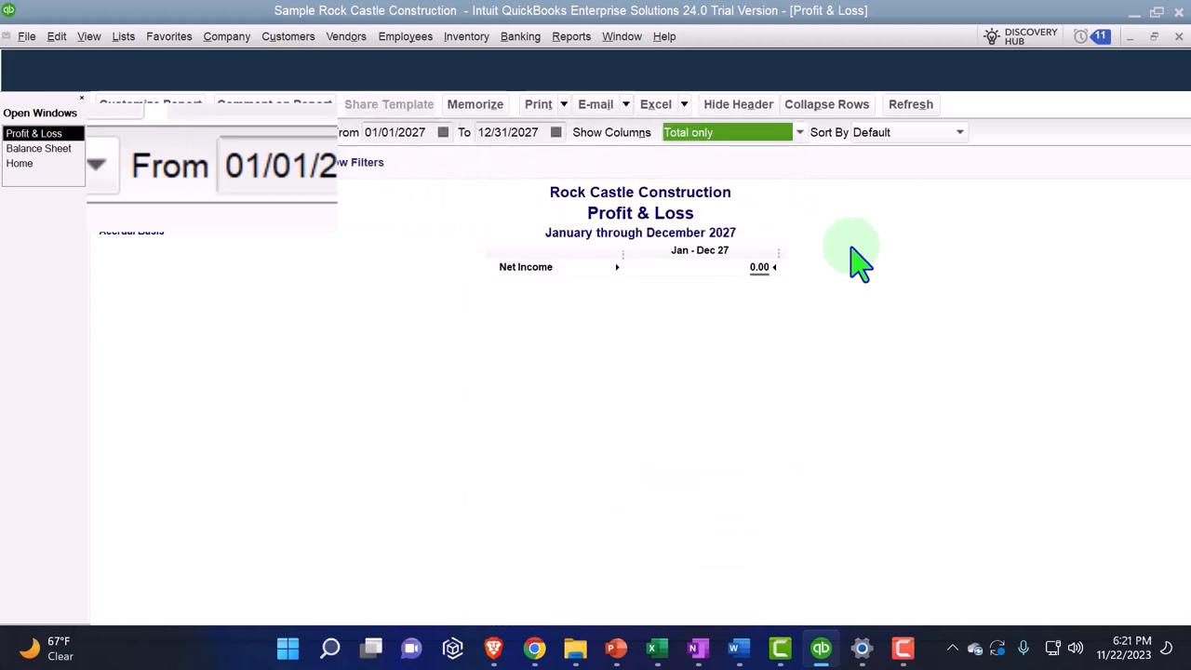
click(150, 103)
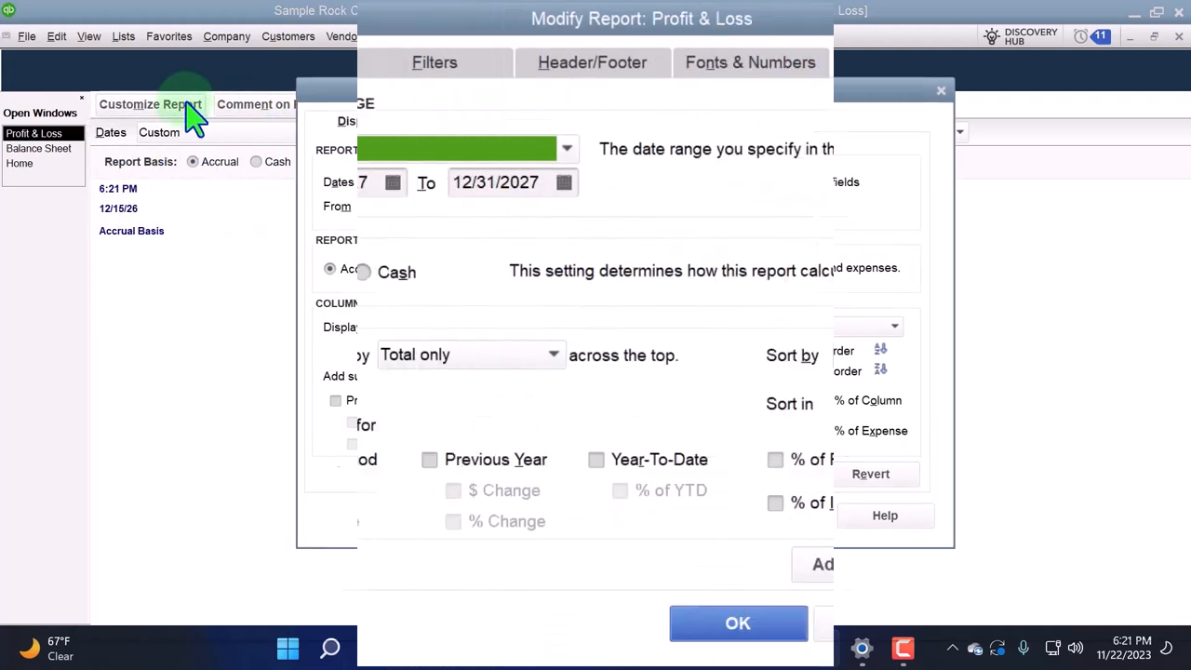
click(750, 61)
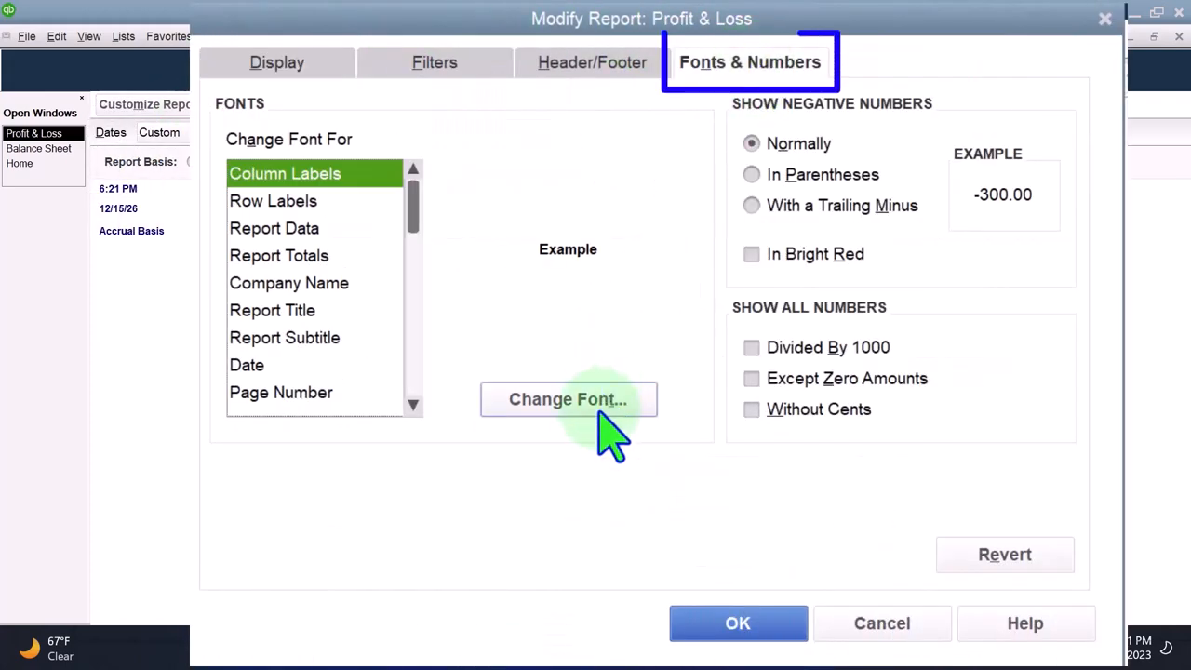
click(567, 398)
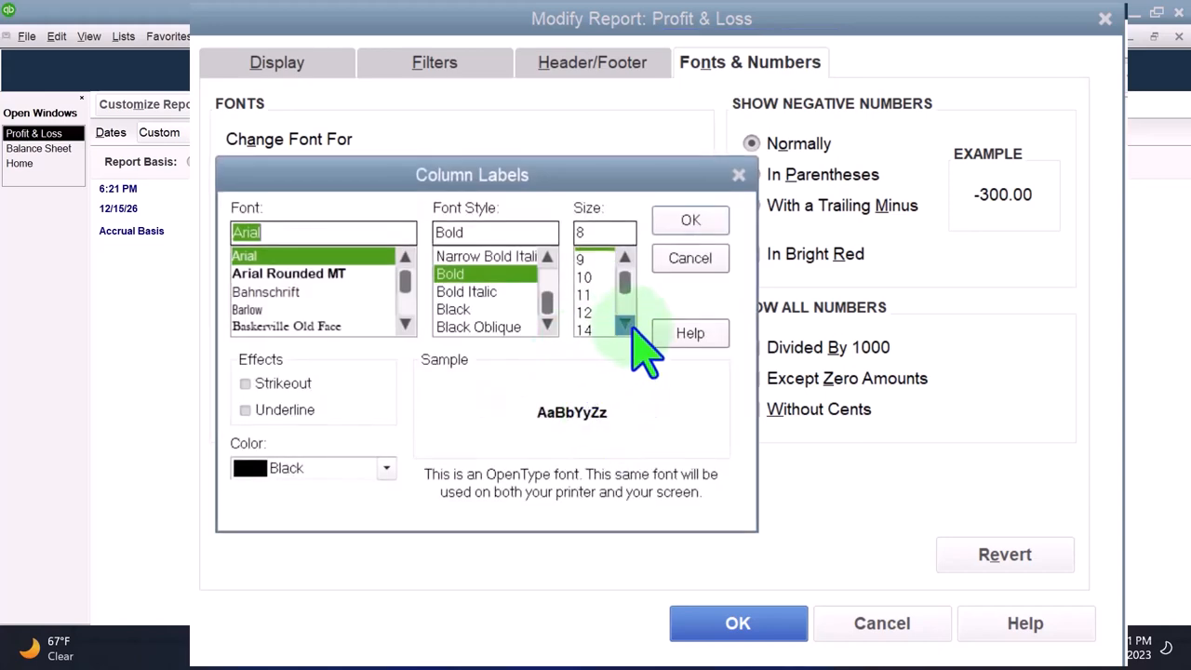
click(690, 219)
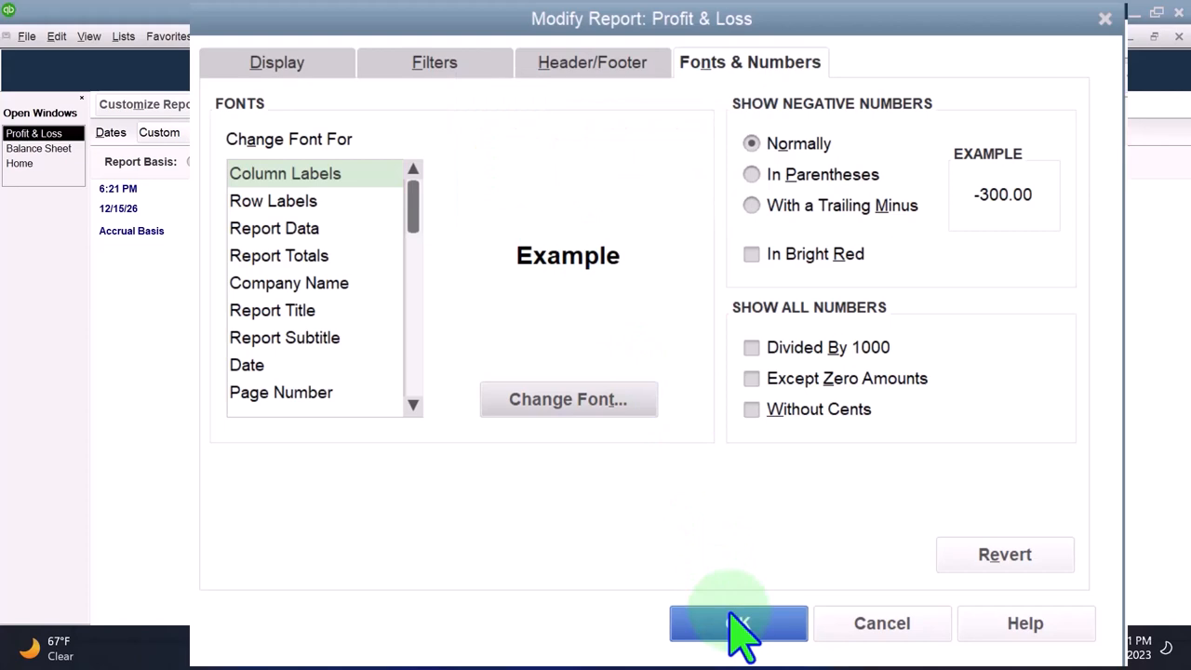
click(738, 622)
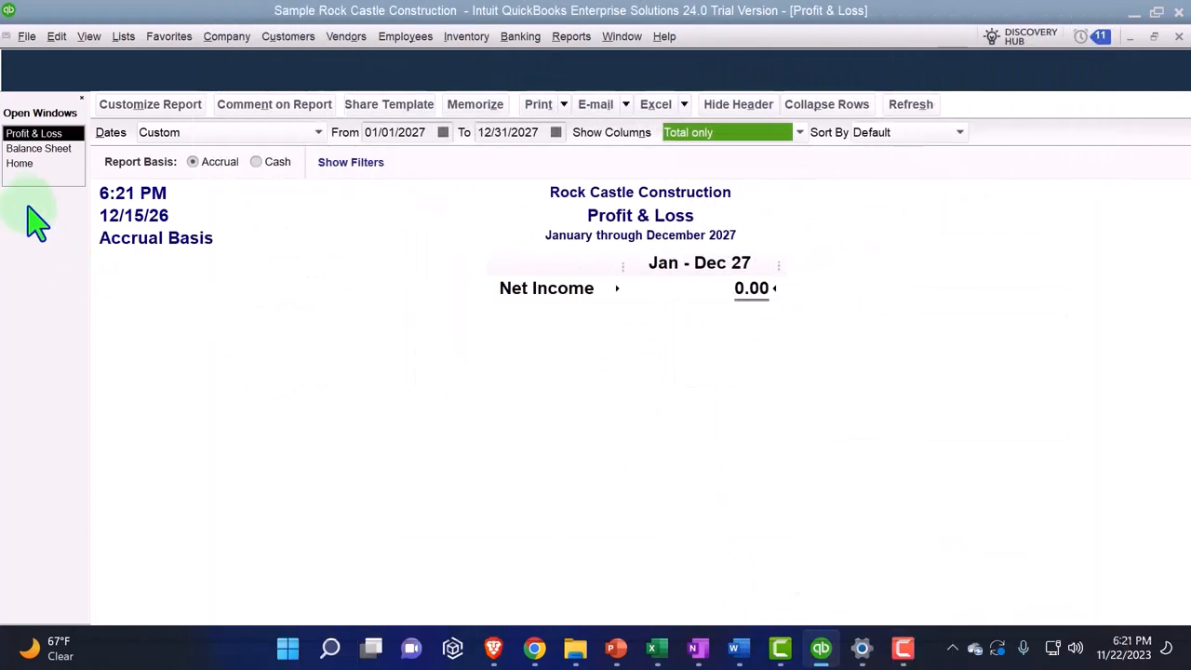
Switch to the Home page from the Open Windows list.
click(19, 162)
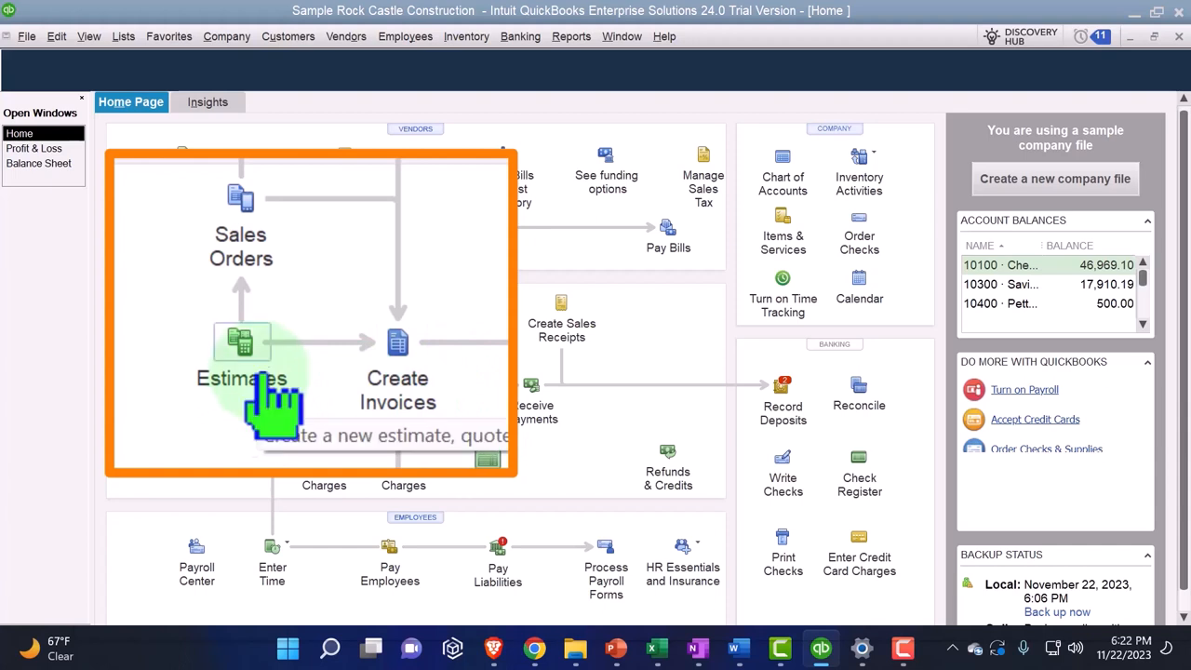
mouse_move(298, 344)
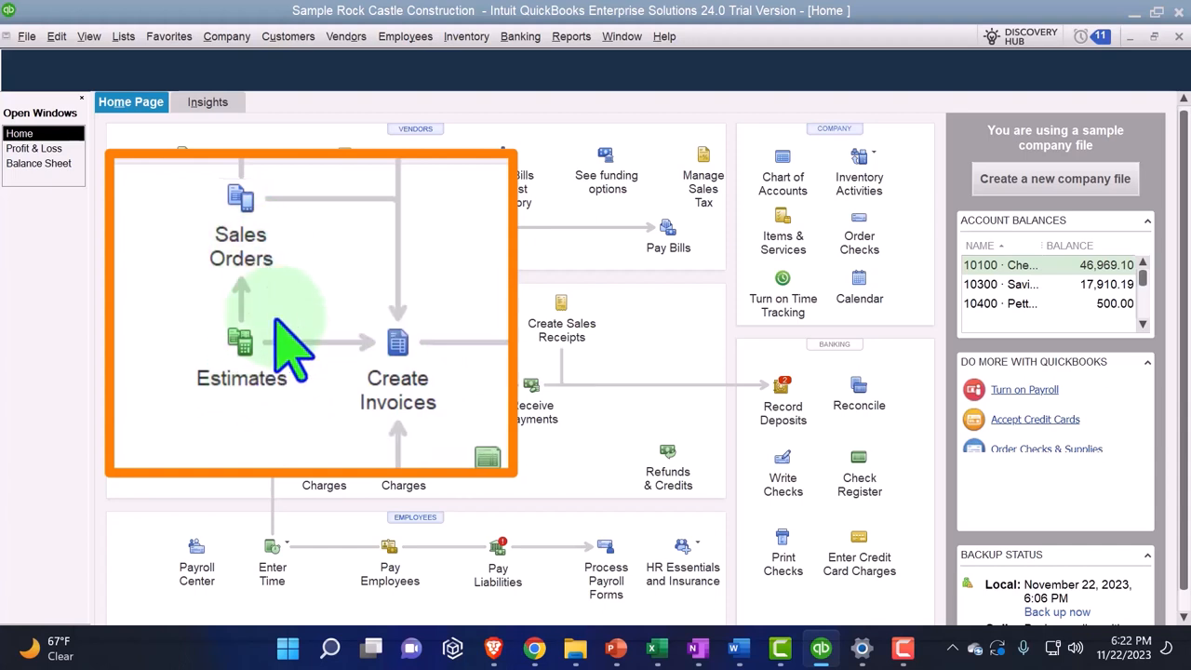
mouse_move(307, 391)
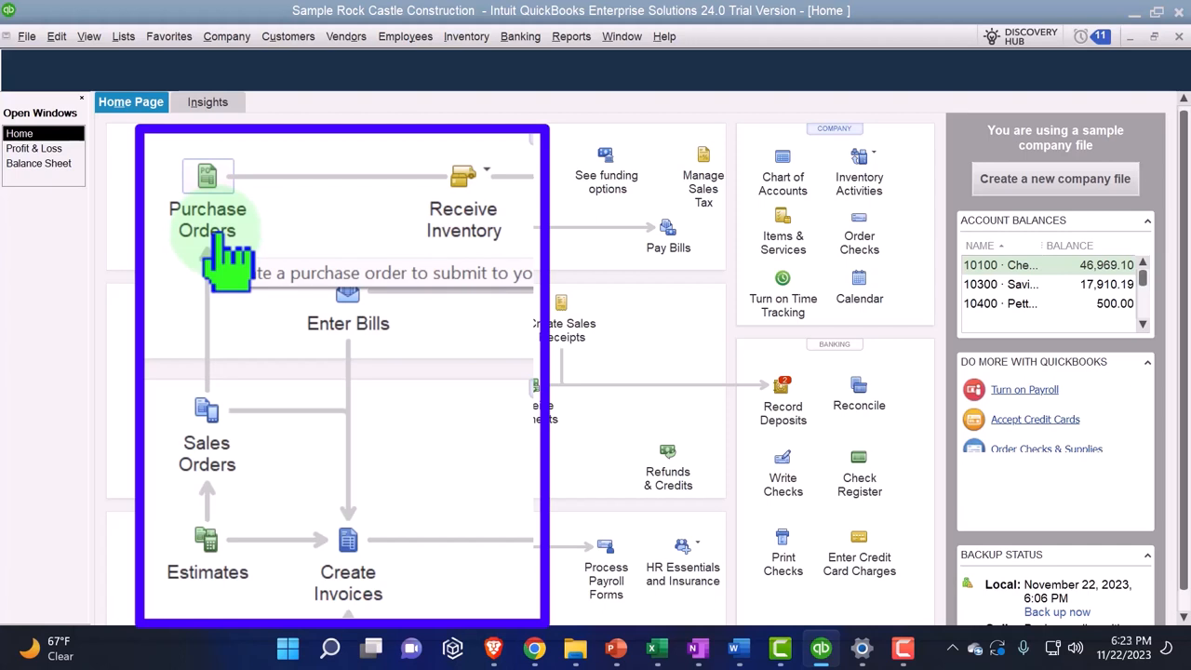
mouse_move(464, 241)
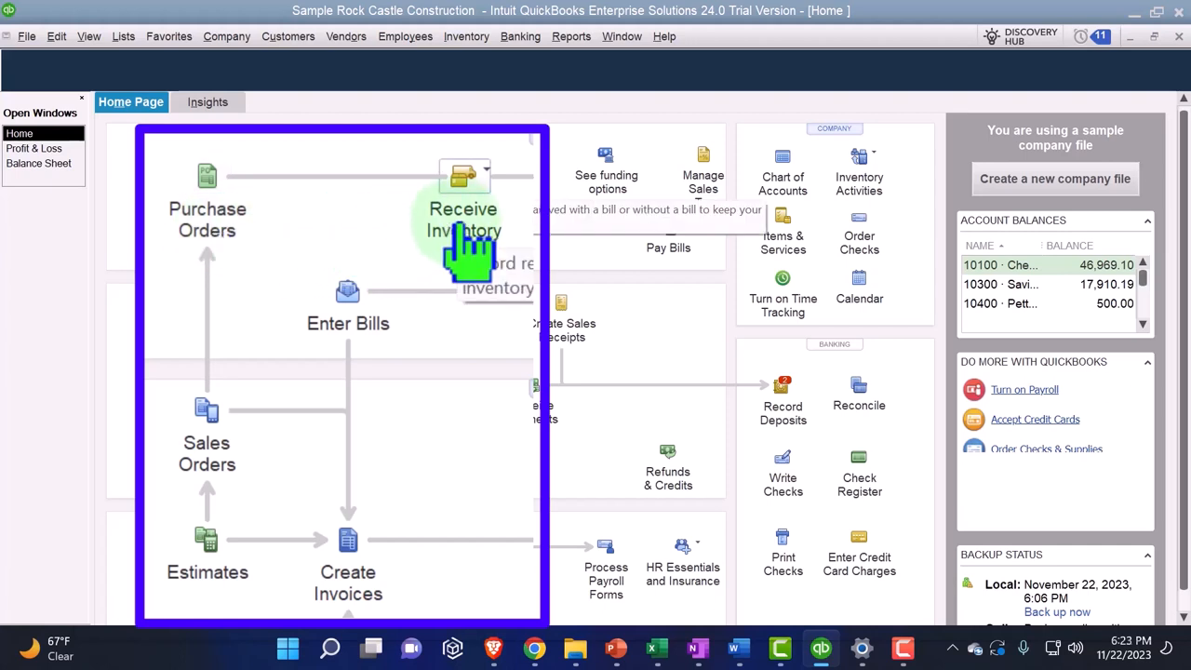
mouse_move(240, 451)
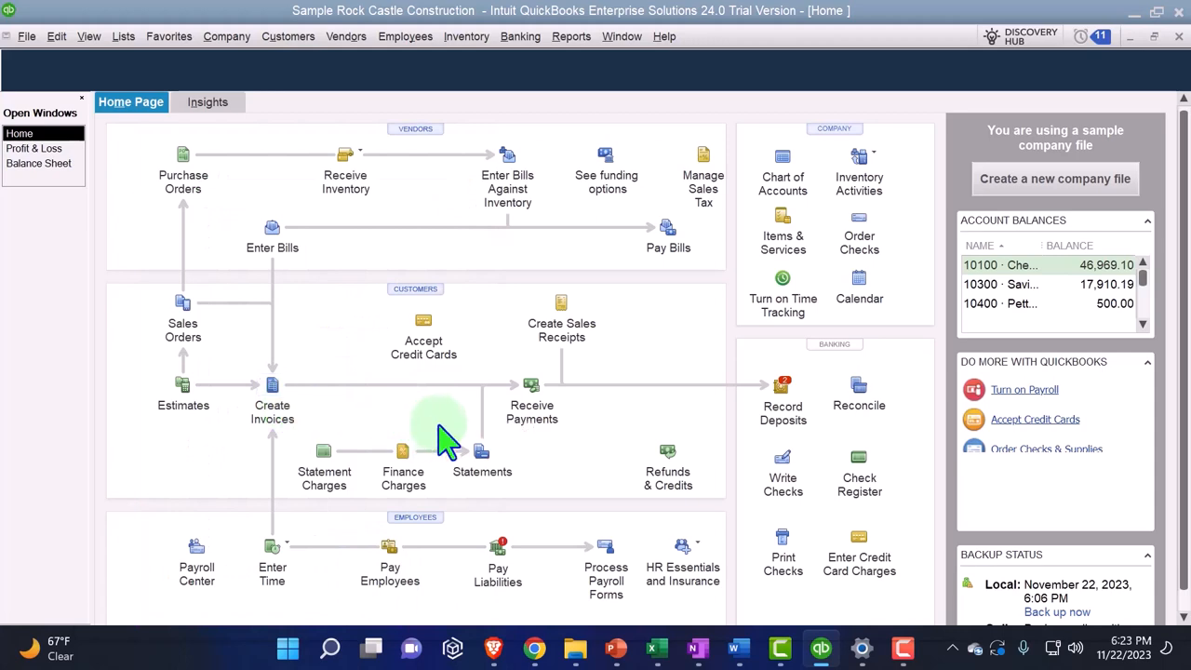
mouse_move(565, 512)
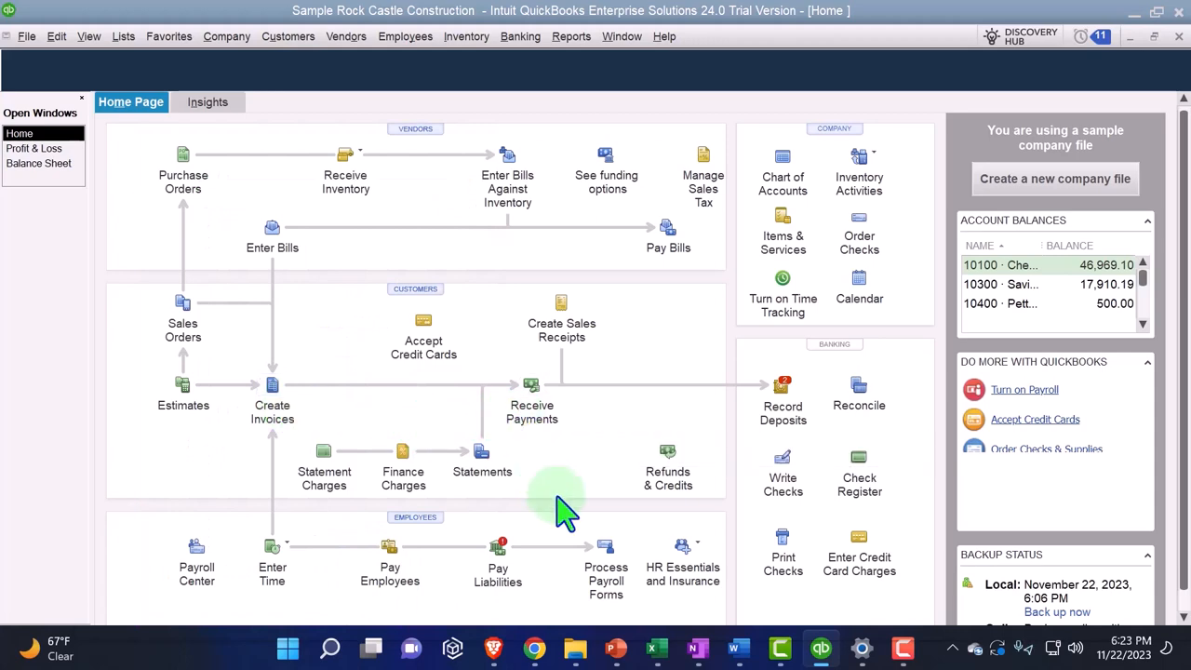
click(656, 647)
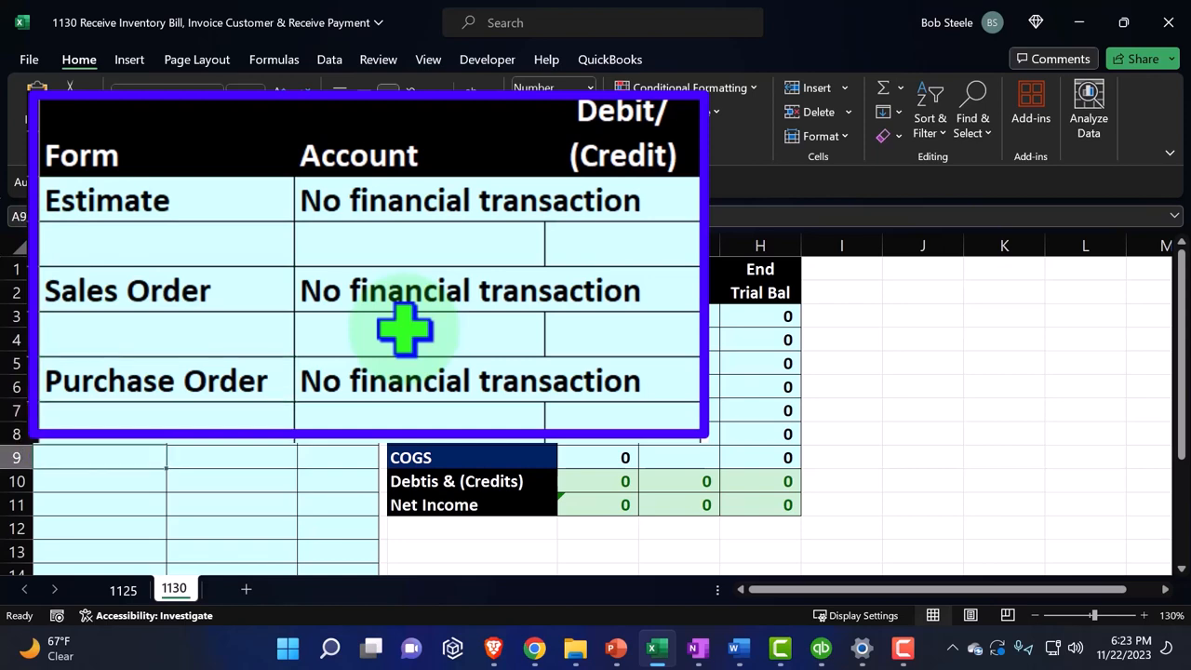
click(819, 649)
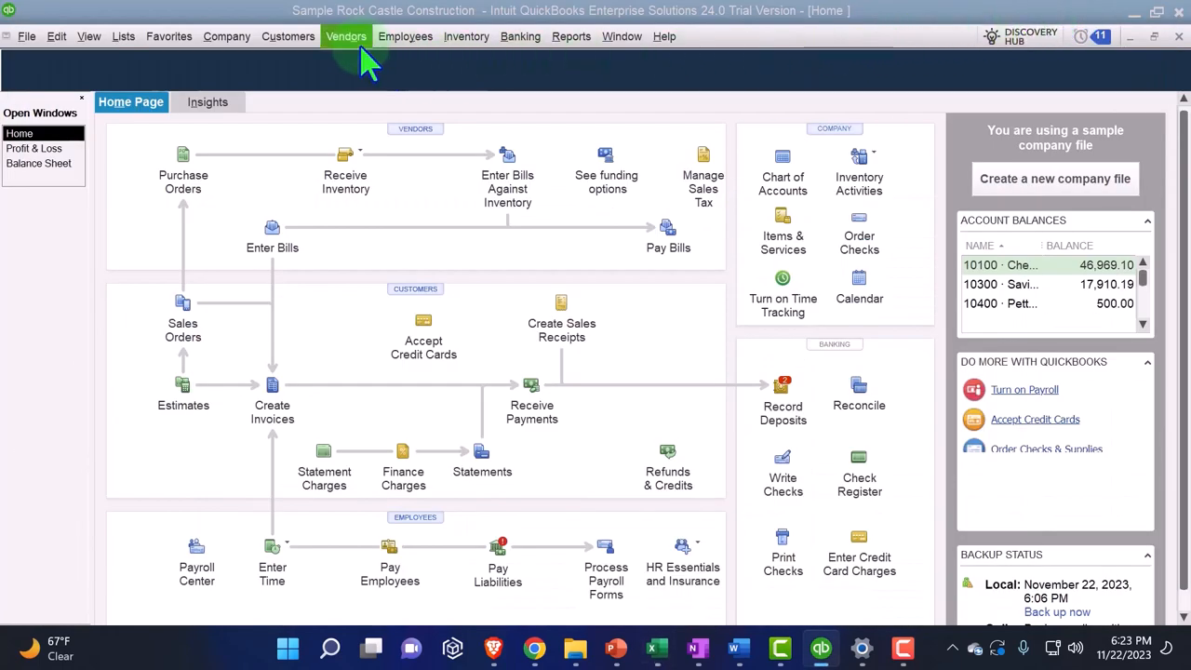
View 1 Normal Process's estimate 615 and sales order 7004 in the Customer Center.
click(287, 37)
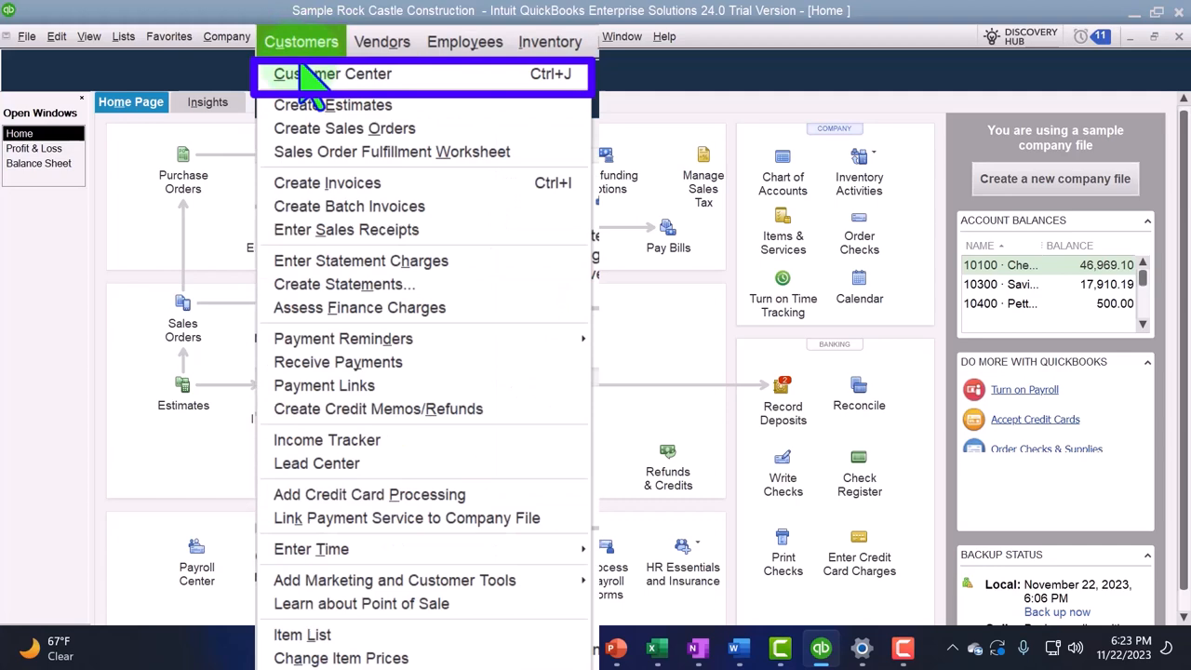
click(331, 73)
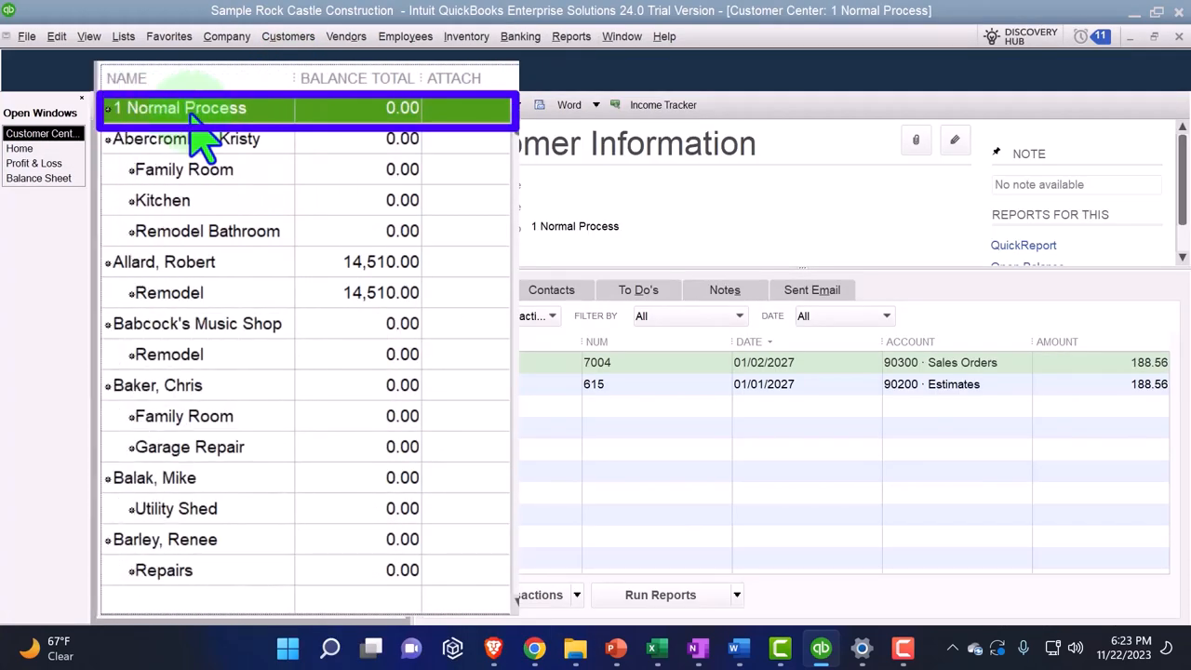
click(885, 316)
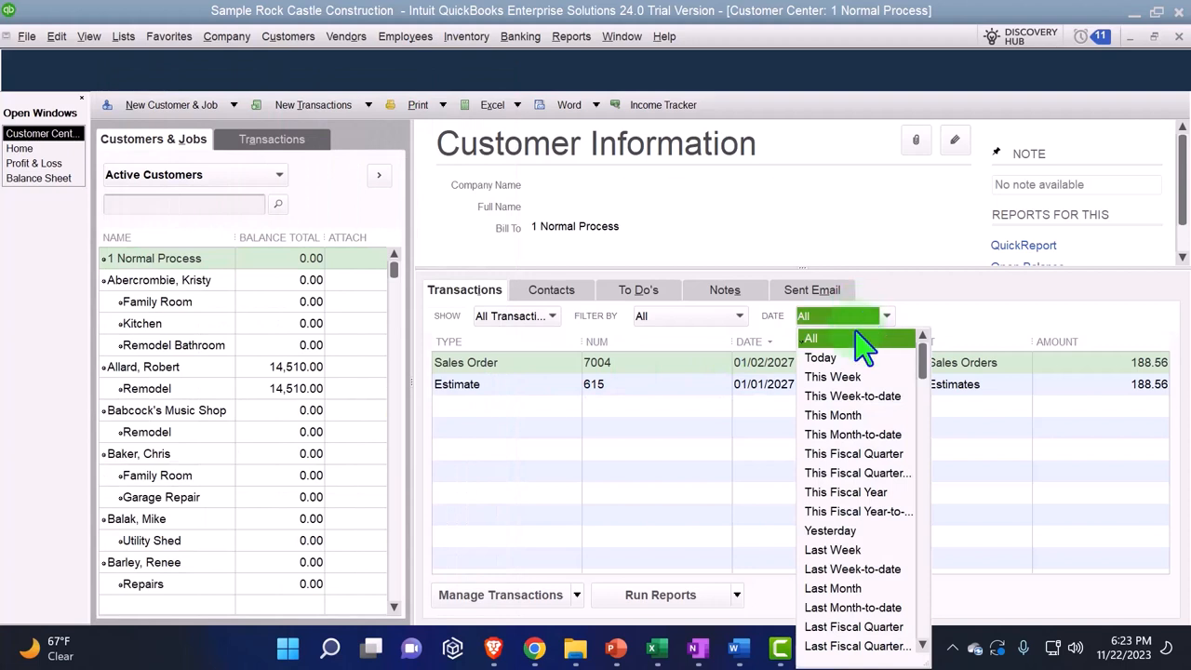
click(810, 338)
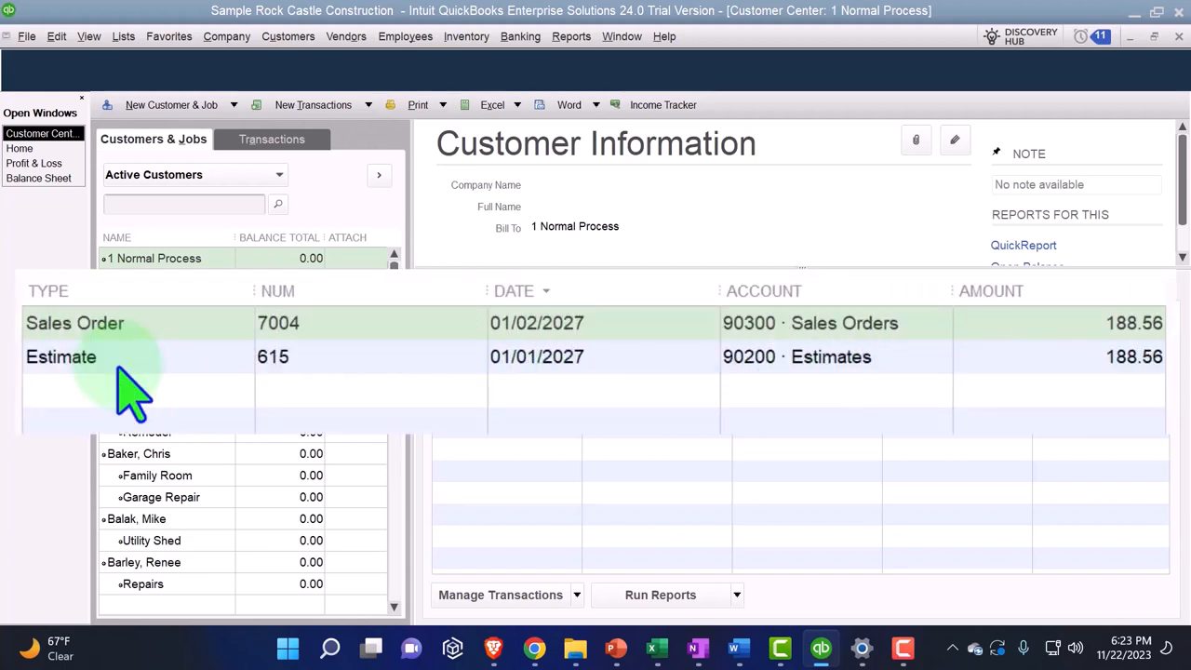
click(61, 356)
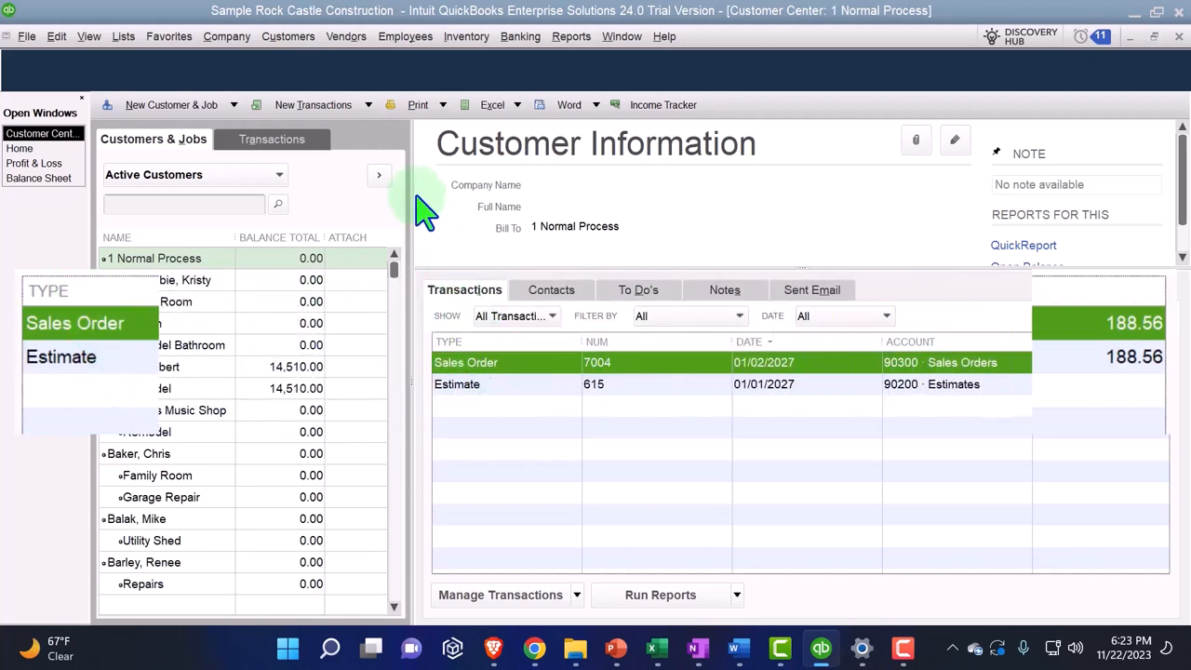
click(346, 36)
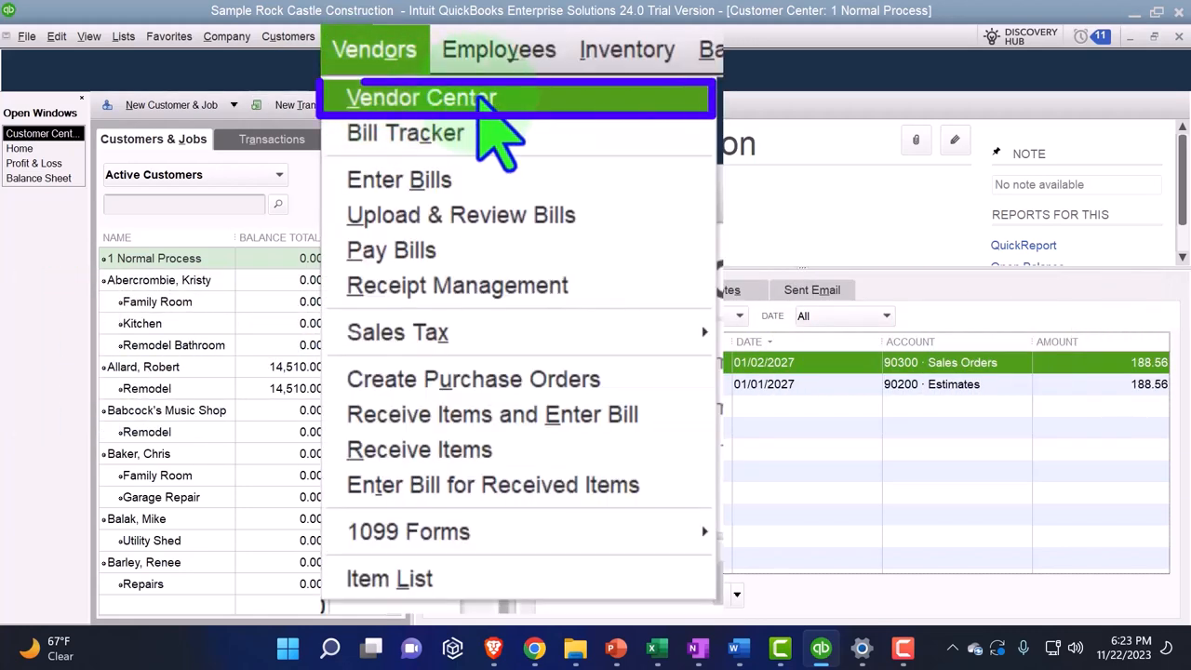
Open the Vendor Center, then return to the Home page.
click(418, 98)
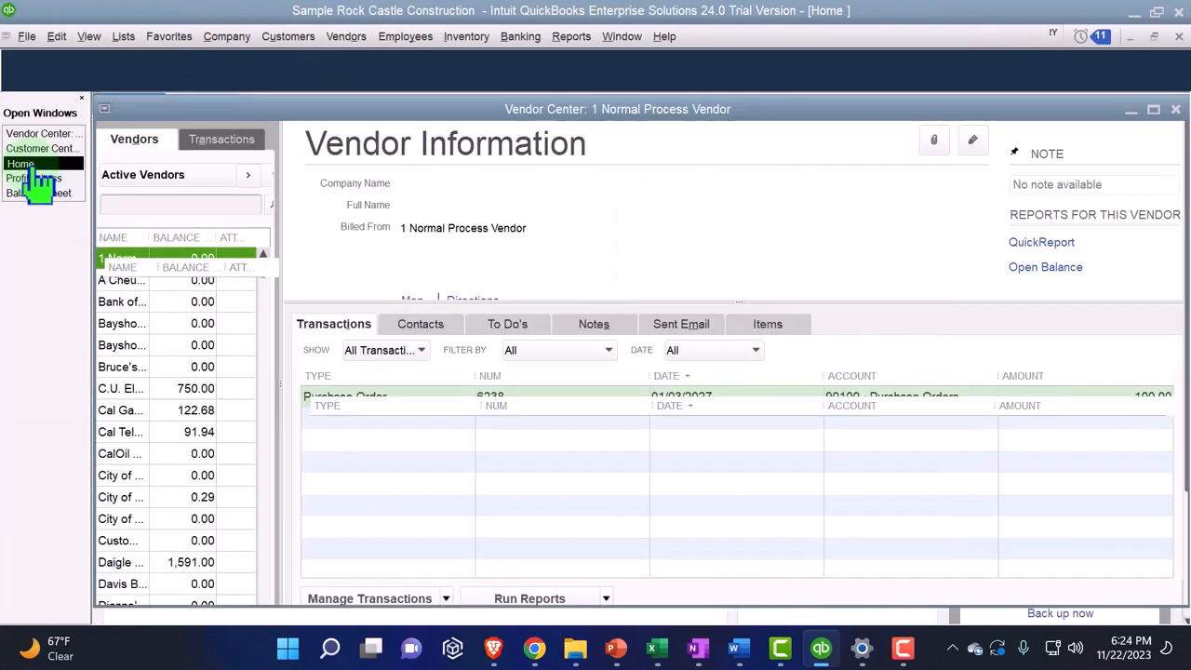
click(19, 162)
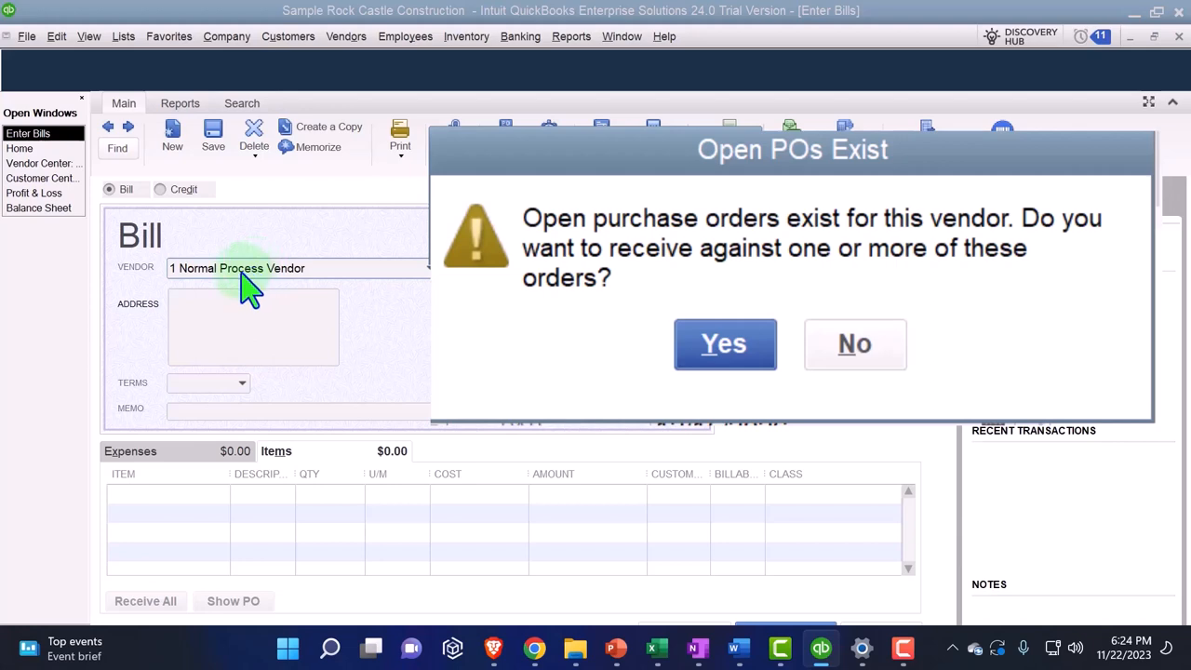
mouse_move(558, 372)
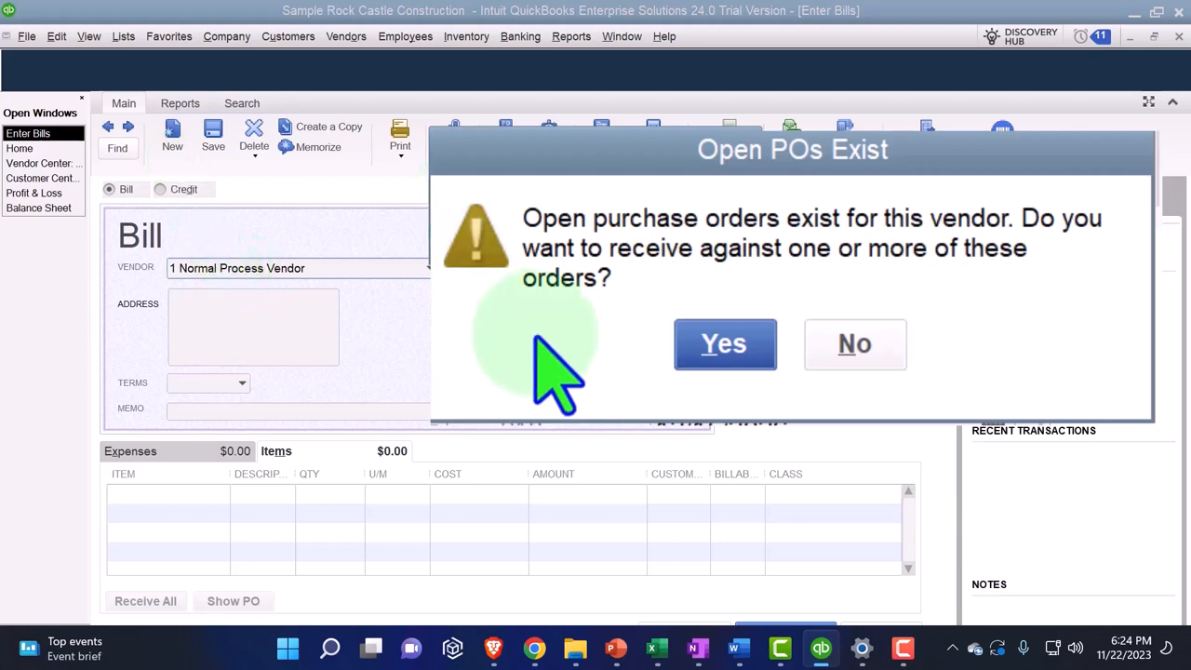
Receive the bill against purchase order 6238 and date it 01/05/2027.
click(724, 344)
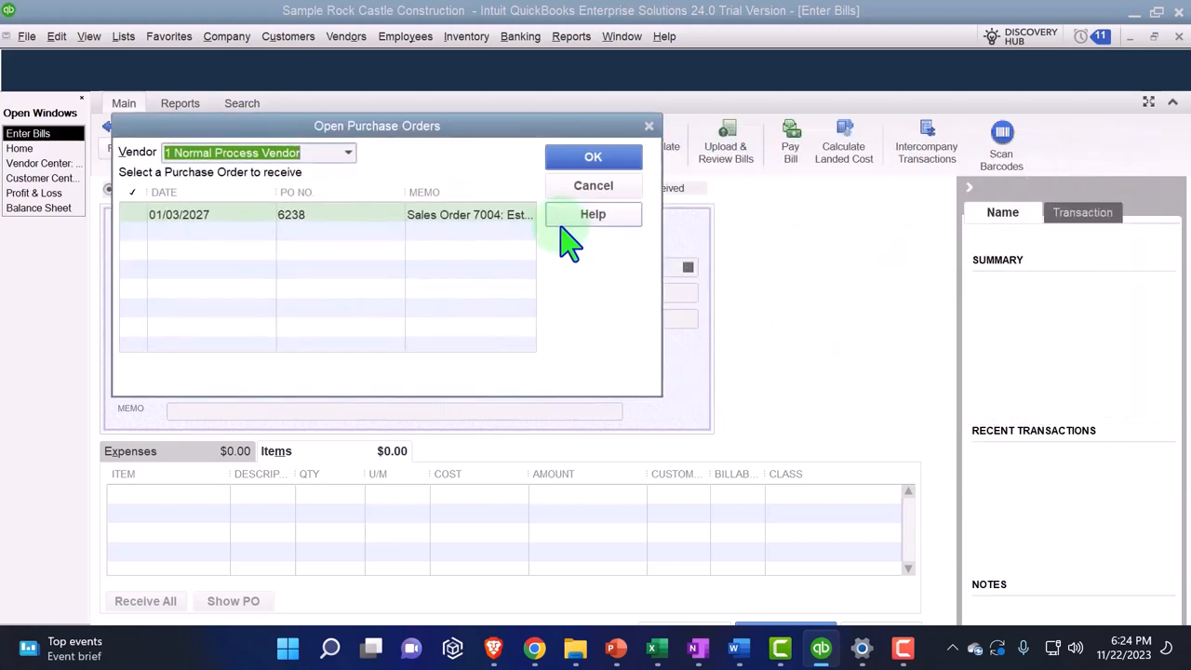
click(592, 156)
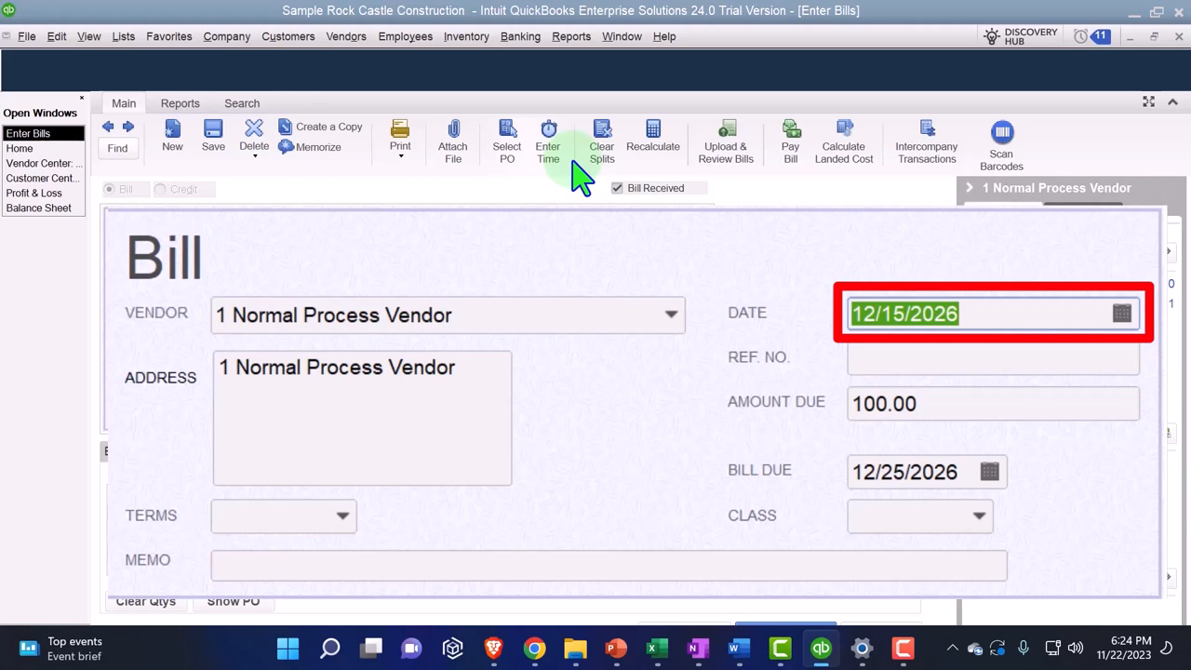
text(01)
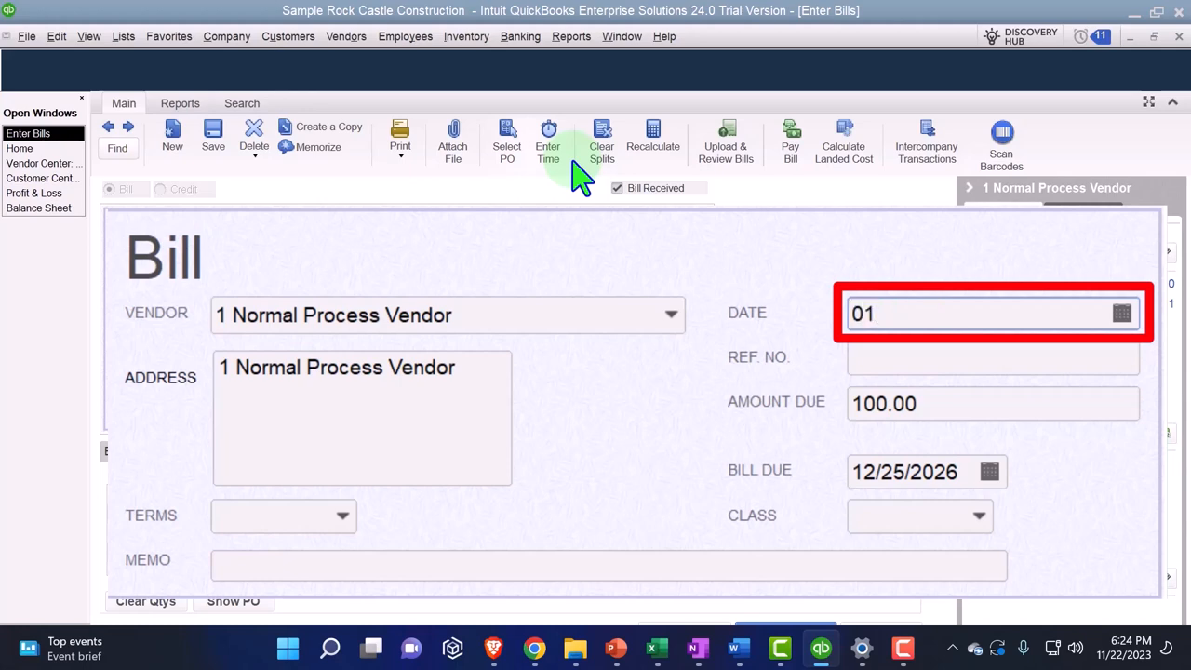
text(0527)
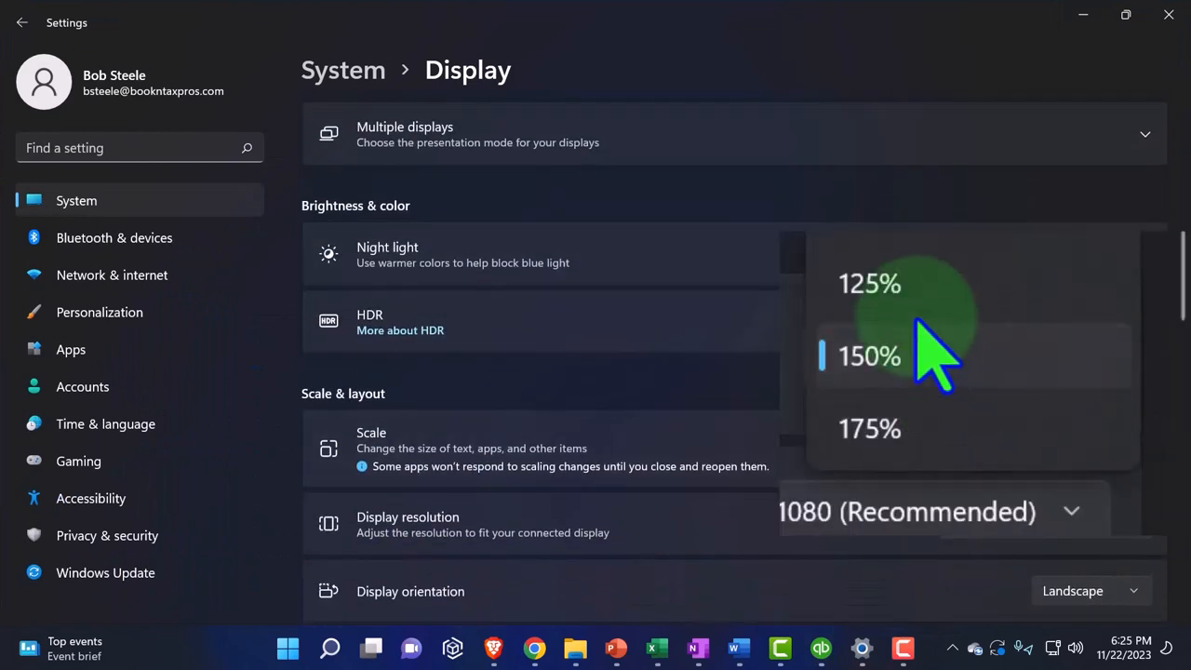
Set the Windows display scale to 125% and minimize Settings.
click(869, 284)
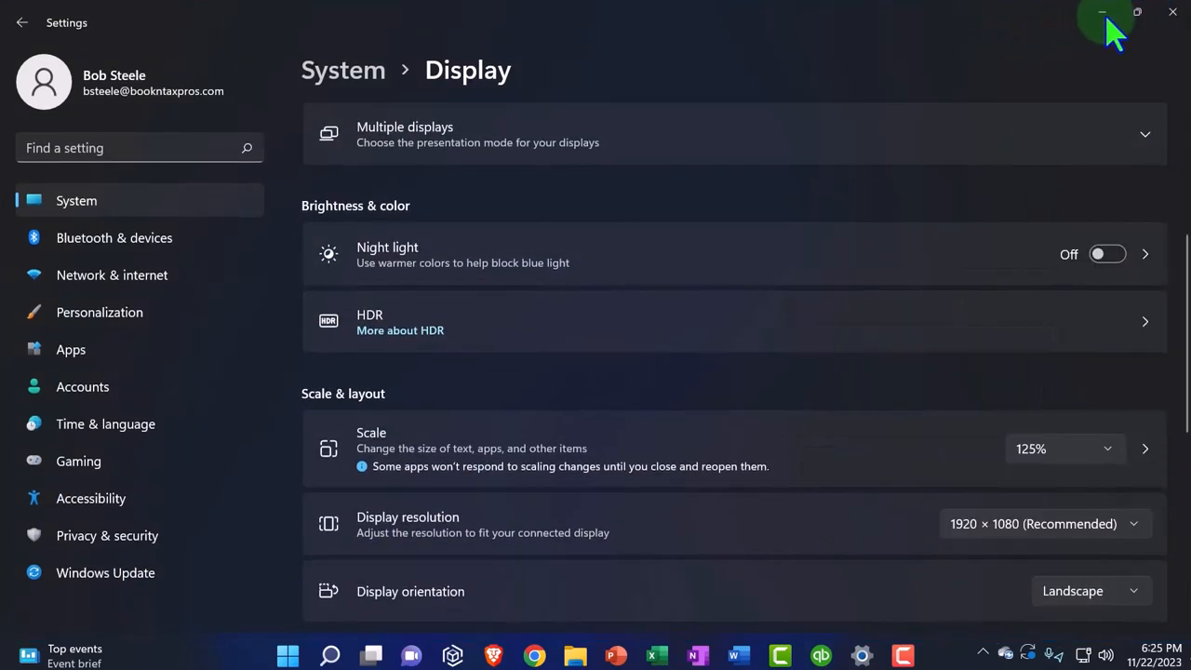
click(1103, 12)
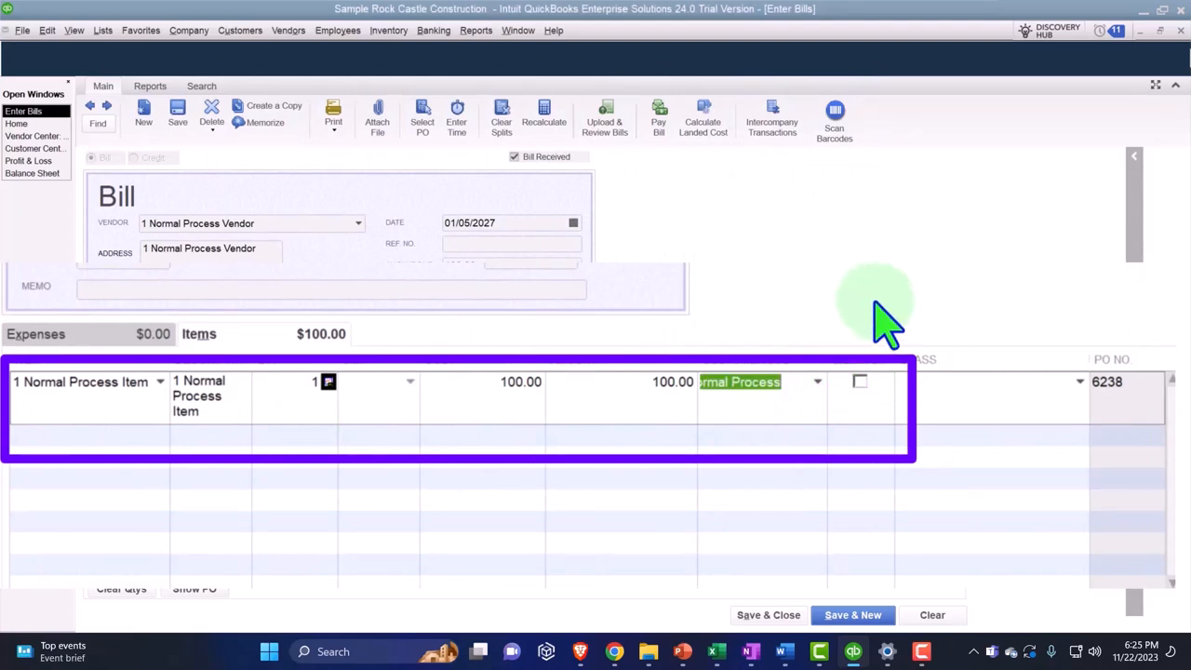
mouse_move(874, 321)
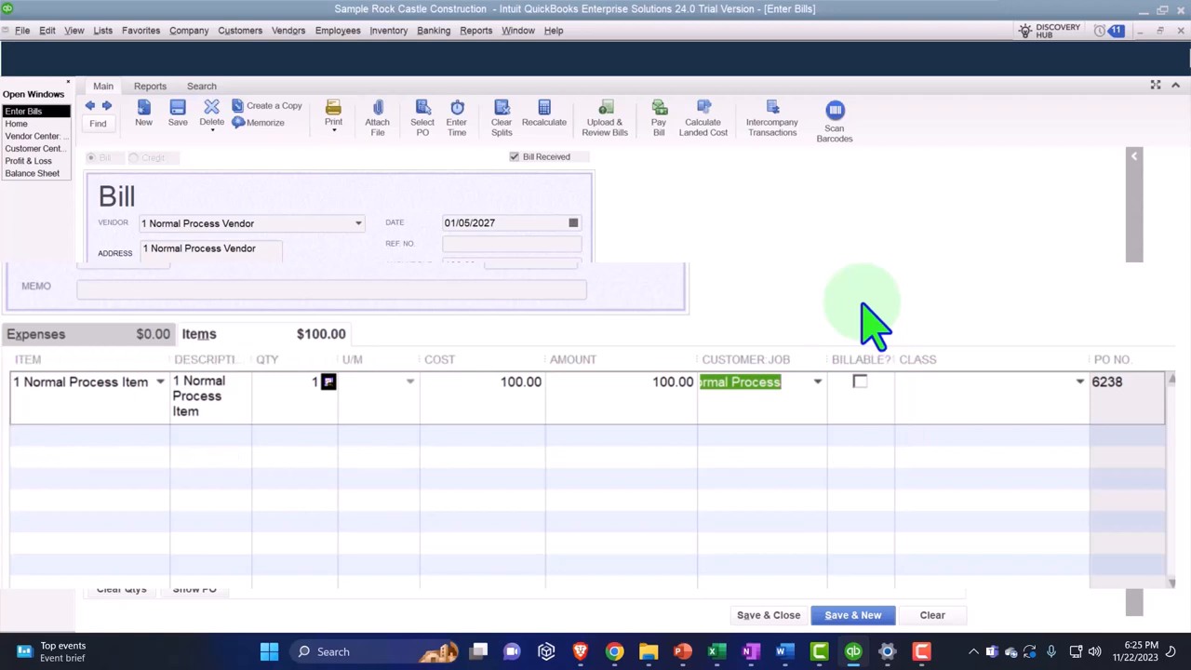
Save and close the 100.00 bill for 1 Normal Process Item, due 01/15/2027.
click(859, 381)
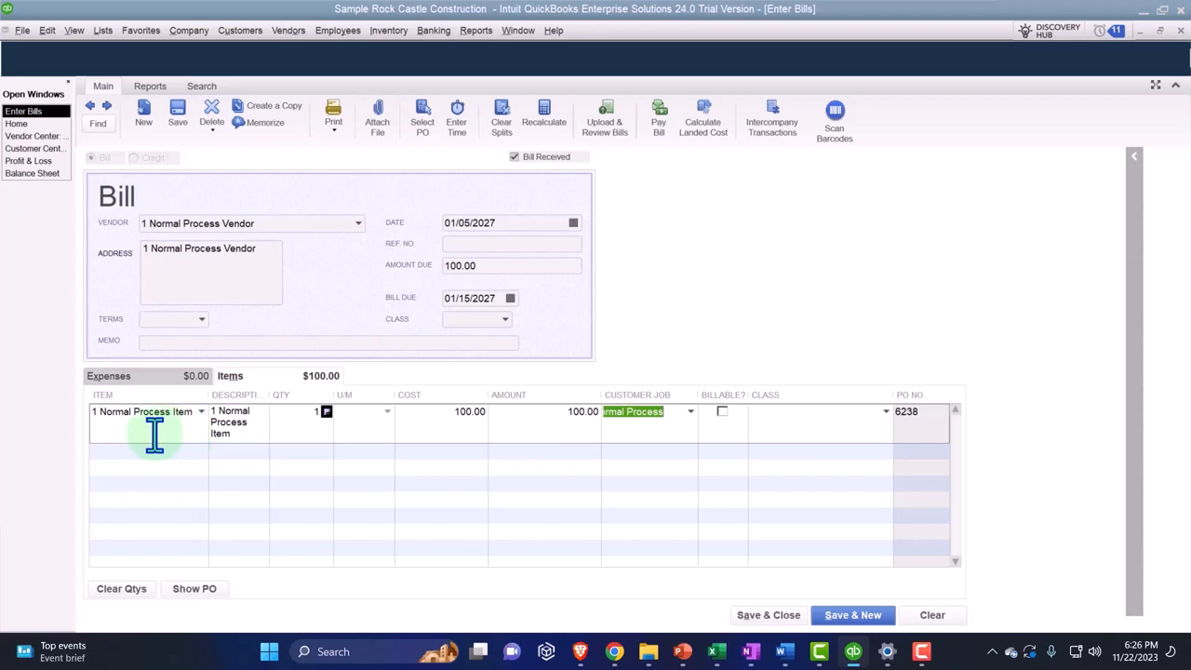
mouse_move(142, 437)
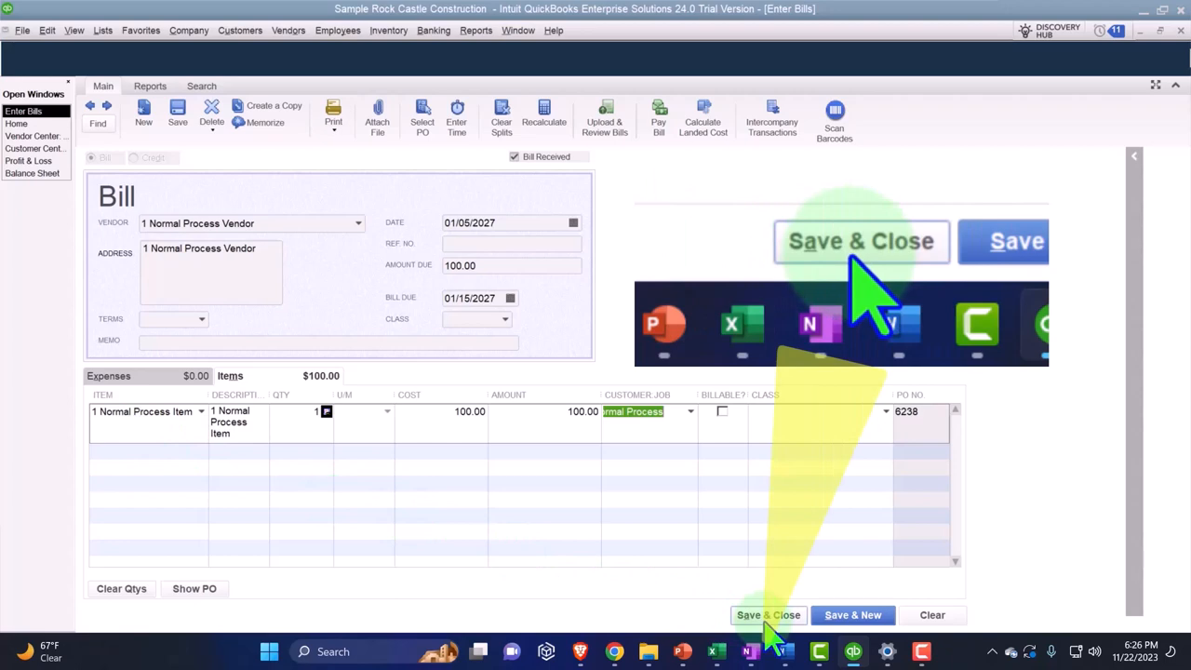
click(768, 614)
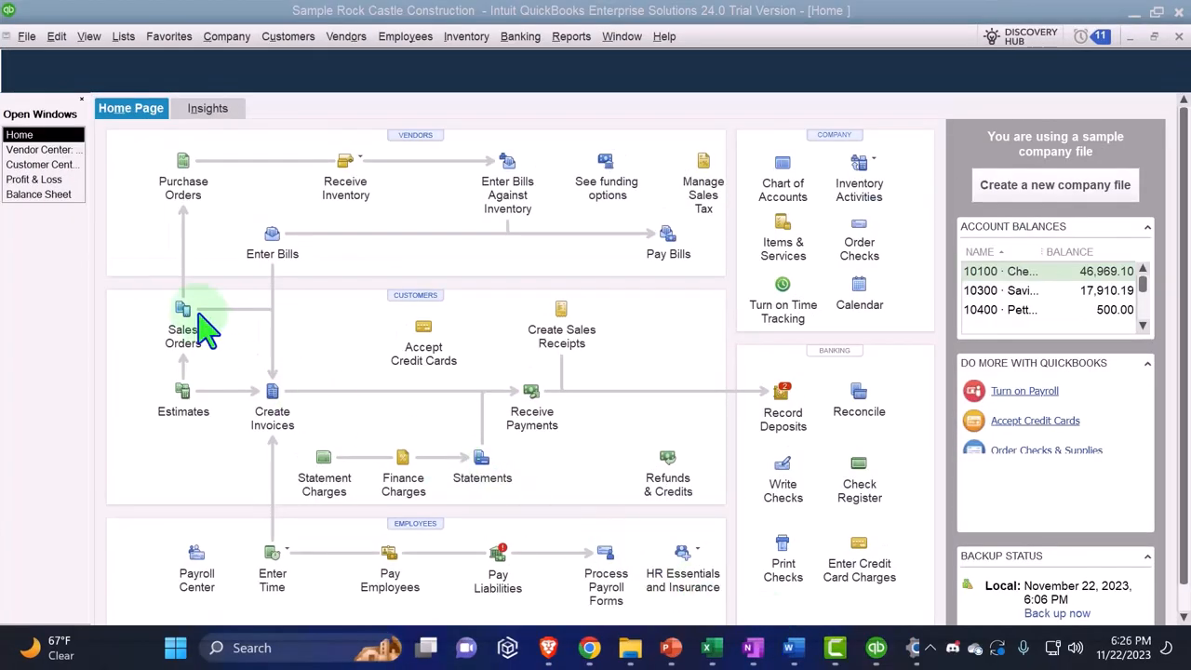
Confirm 12100 Inventory Asset reaches 30,783.38 with the 100.00 bill, then close the detail report.
click(39, 193)
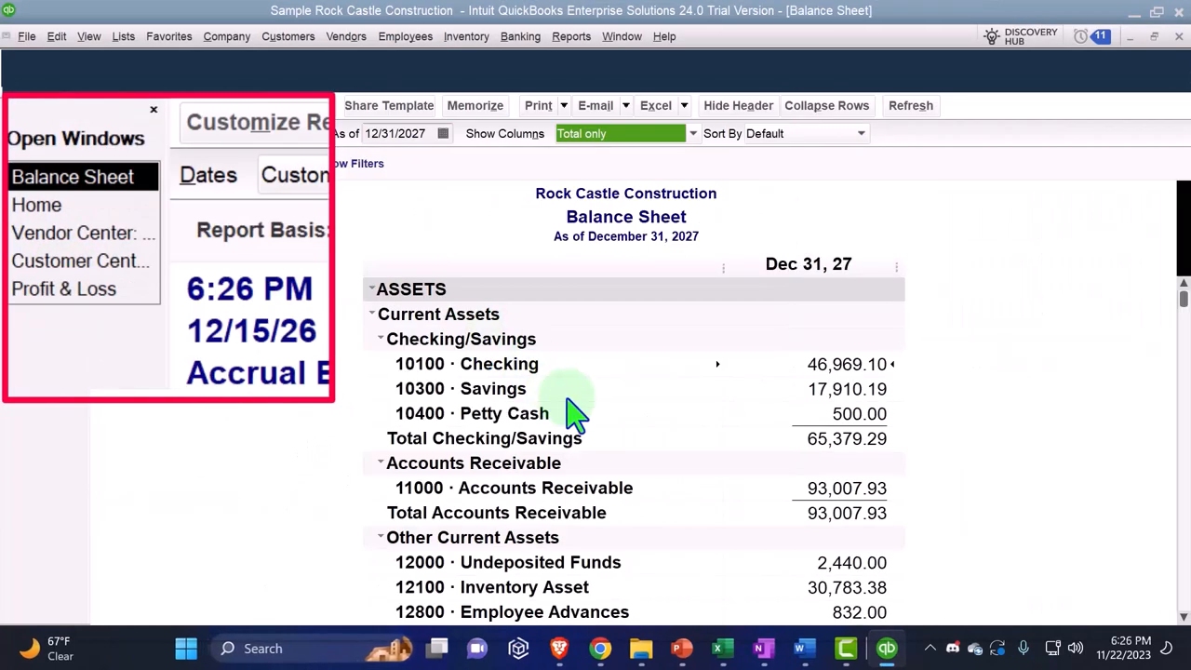
click(153, 110)
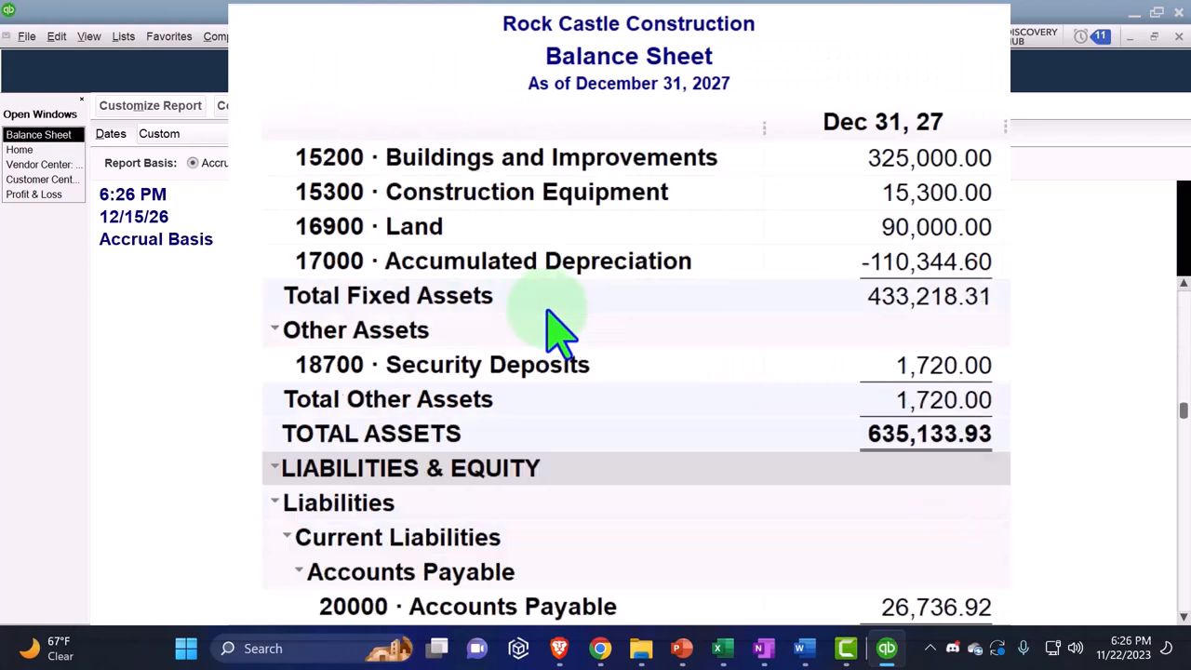
scroll(down, 3)
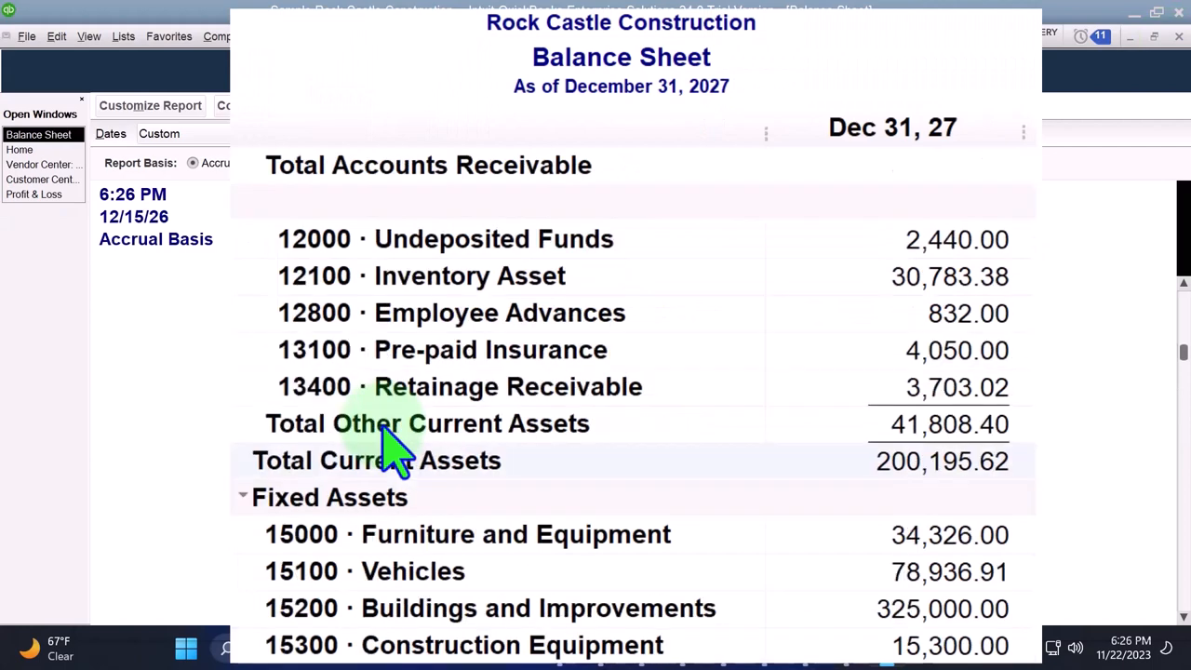
scroll(up, 3)
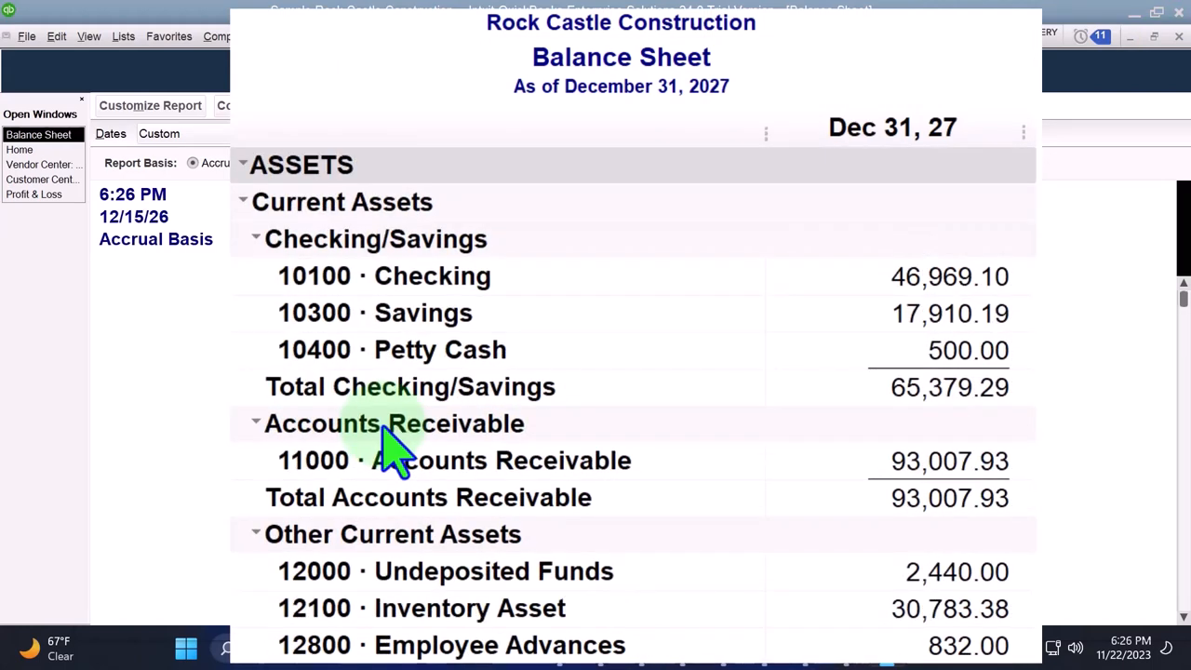
scroll(down, 3)
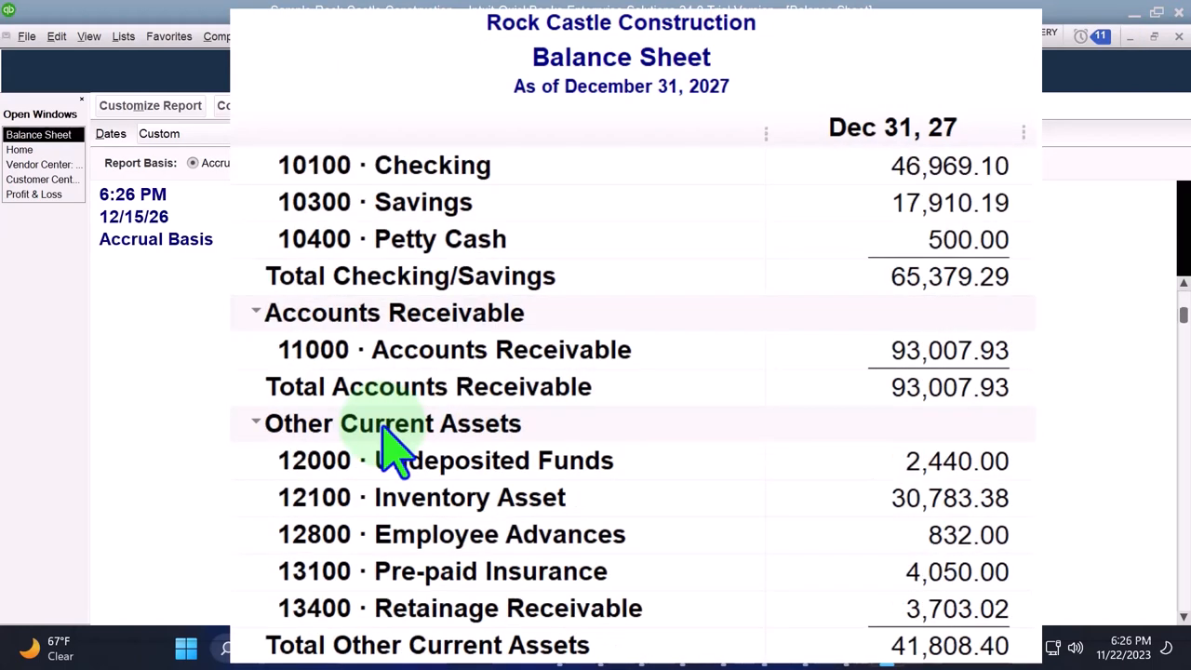
scroll(down, 3)
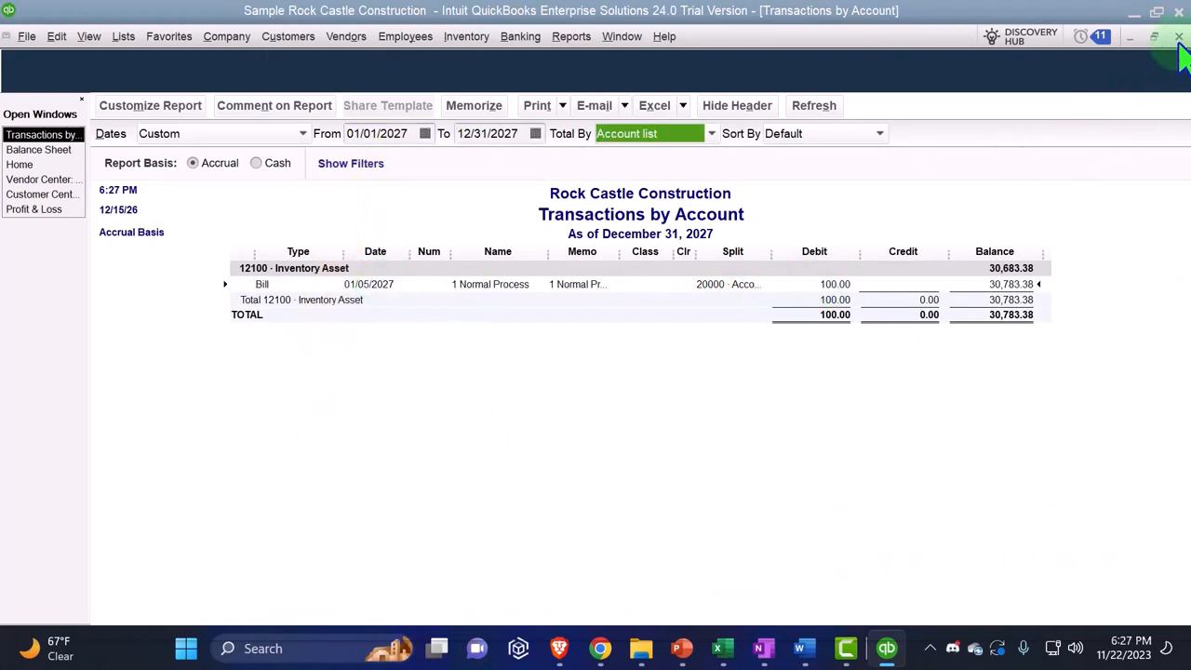
click(39, 149)
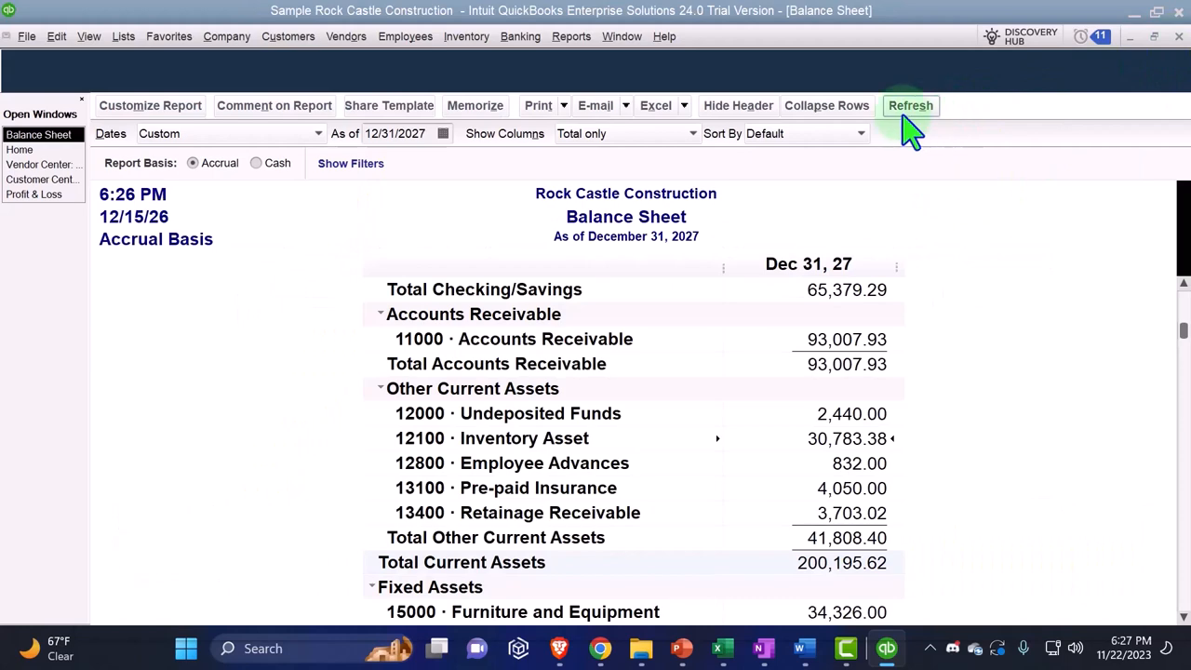
Run Inventory Valuation Summary, showing 1 Normal Process Item at 100.00 and total 30,783.38.
click(571, 36)
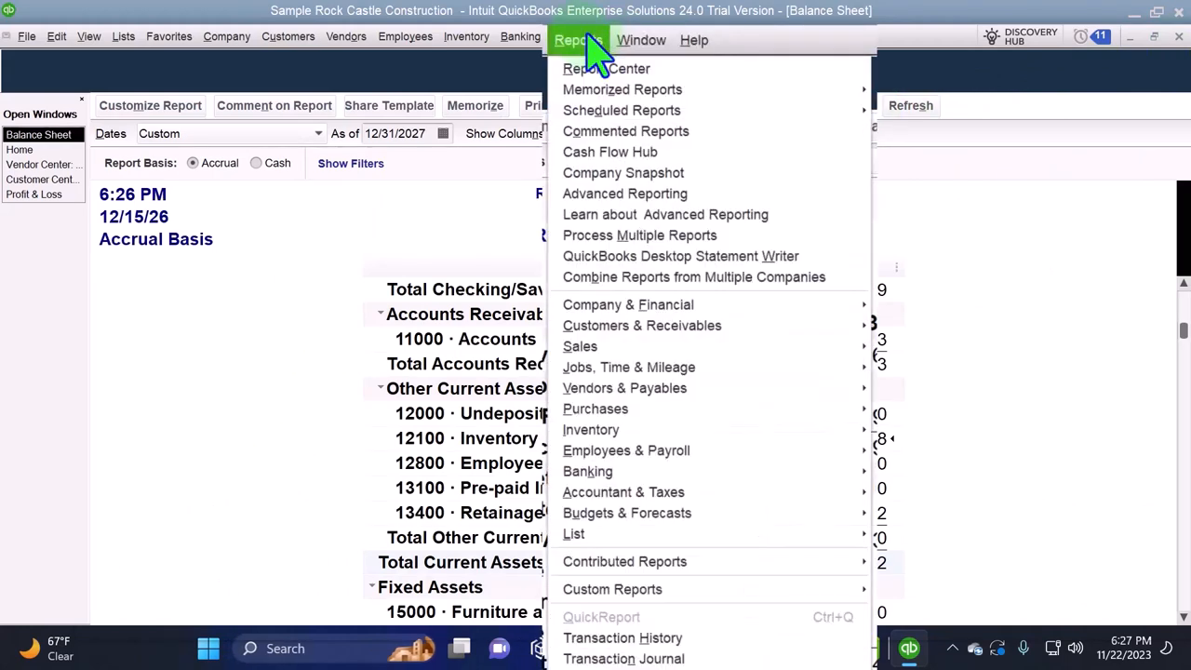
mouse_move(590, 429)
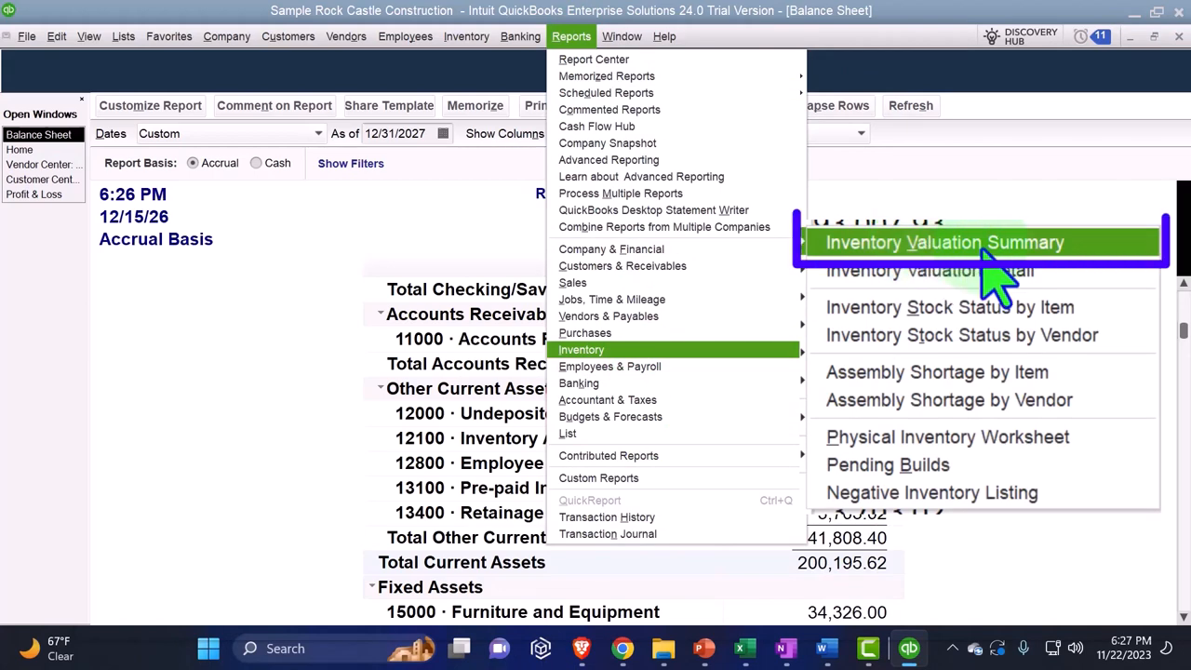
mouse_move(1055, 279)
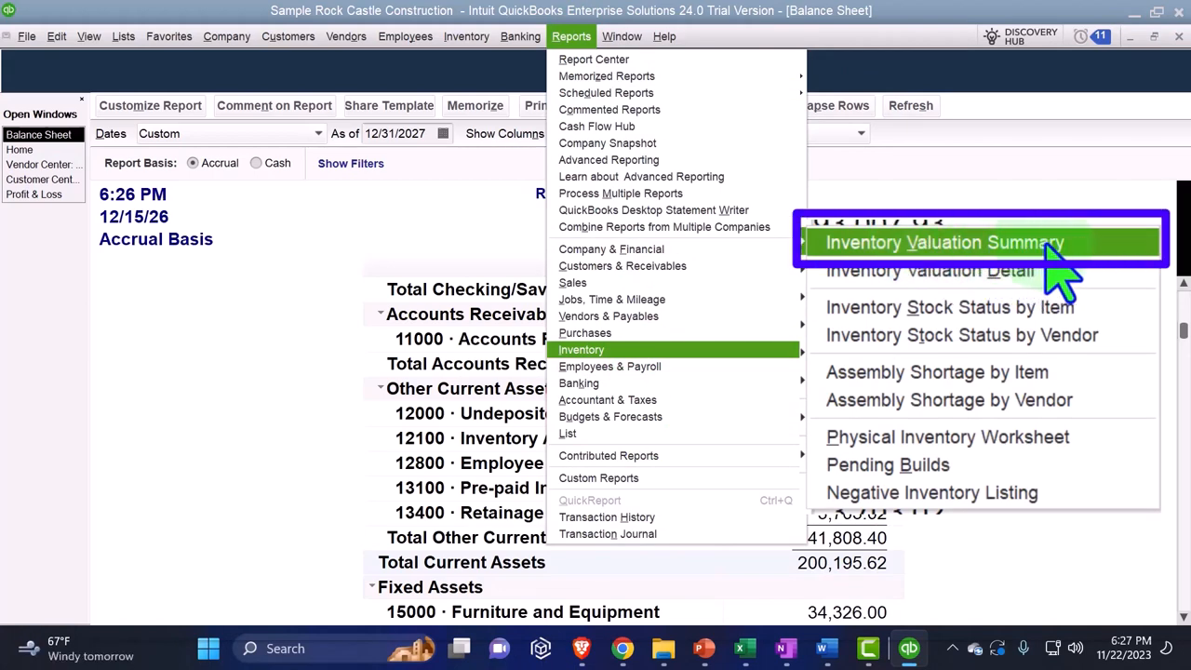
click(944, 242)
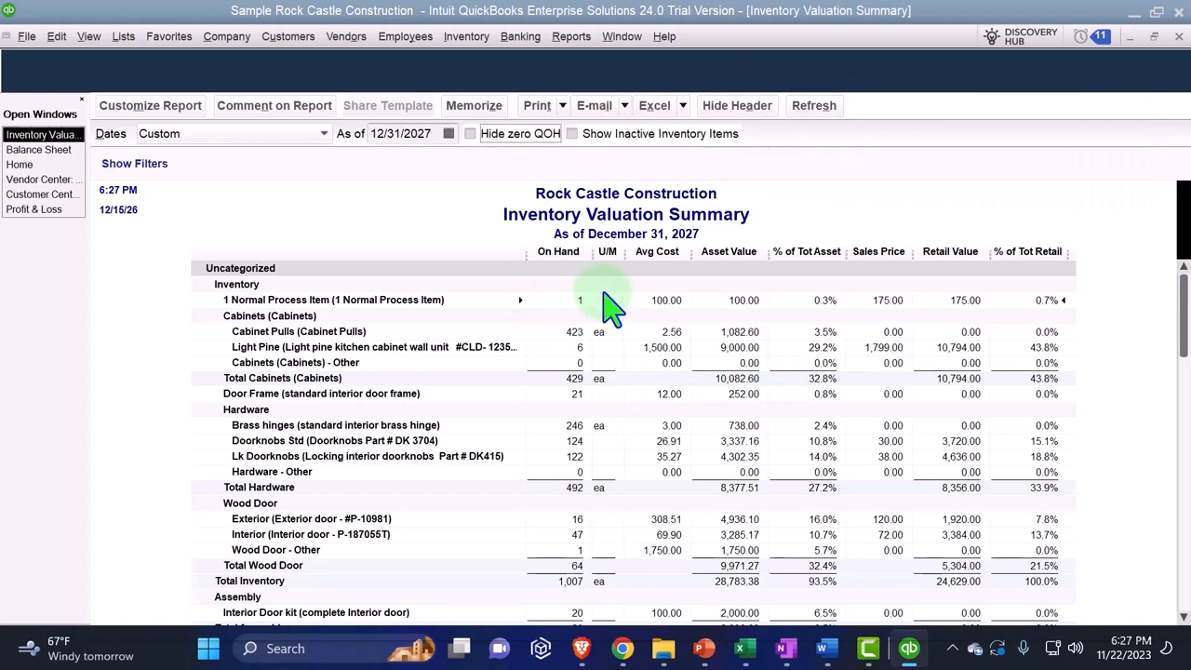
click(737, 106)
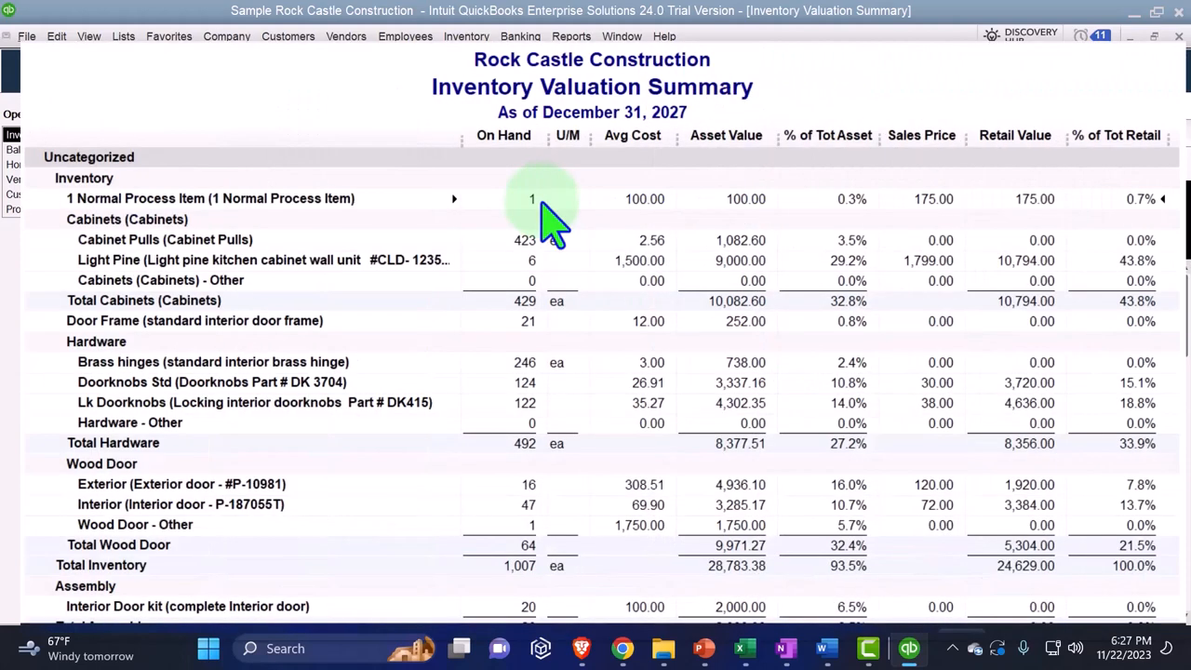
scroll(down, 3)
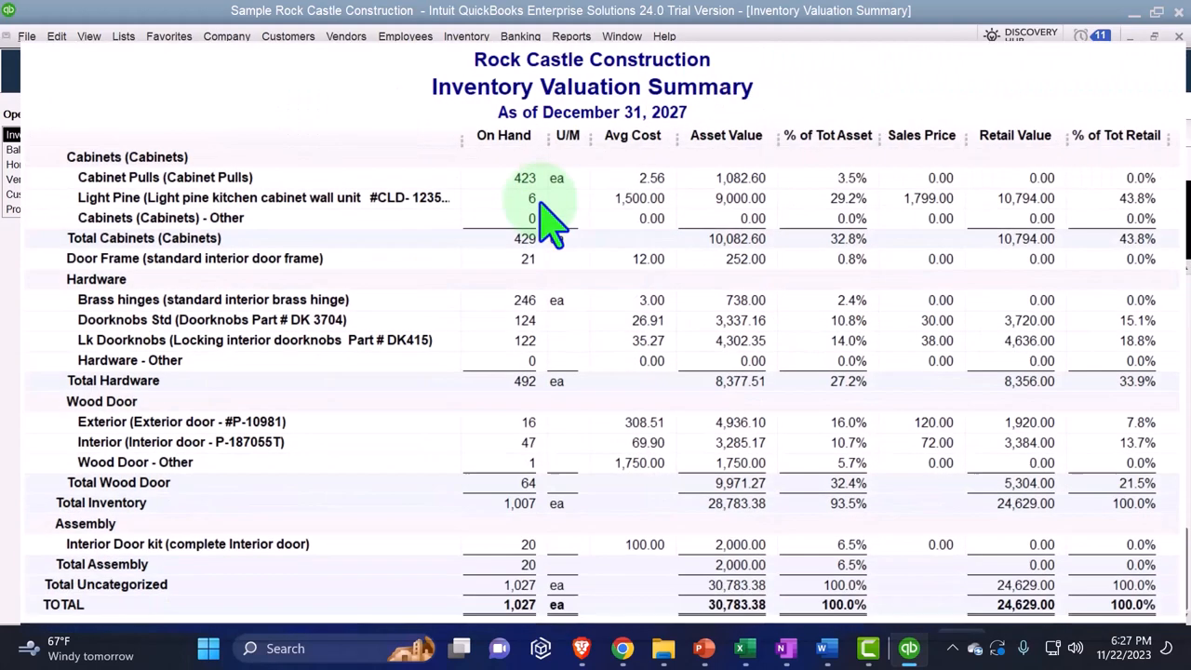